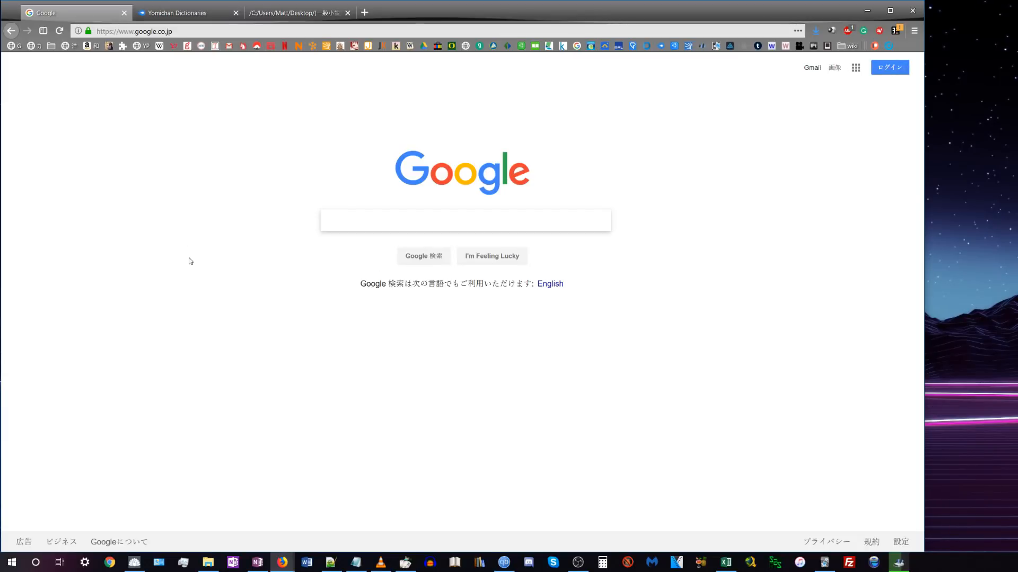
{"action": "mouse_move", "coordinate": [179, 229]}
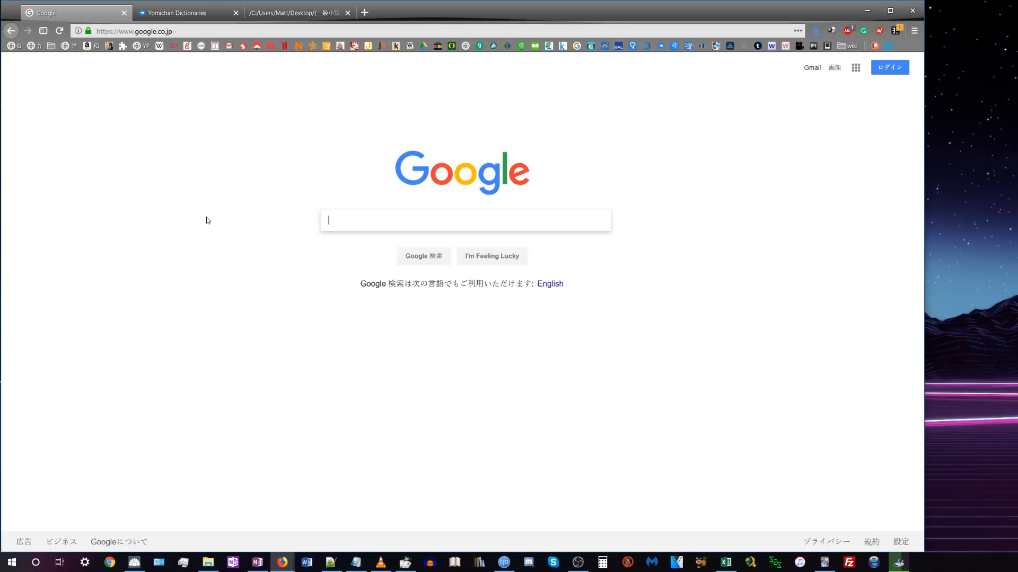
{"action": "mouse_move", "coordinate": [245, 153]}
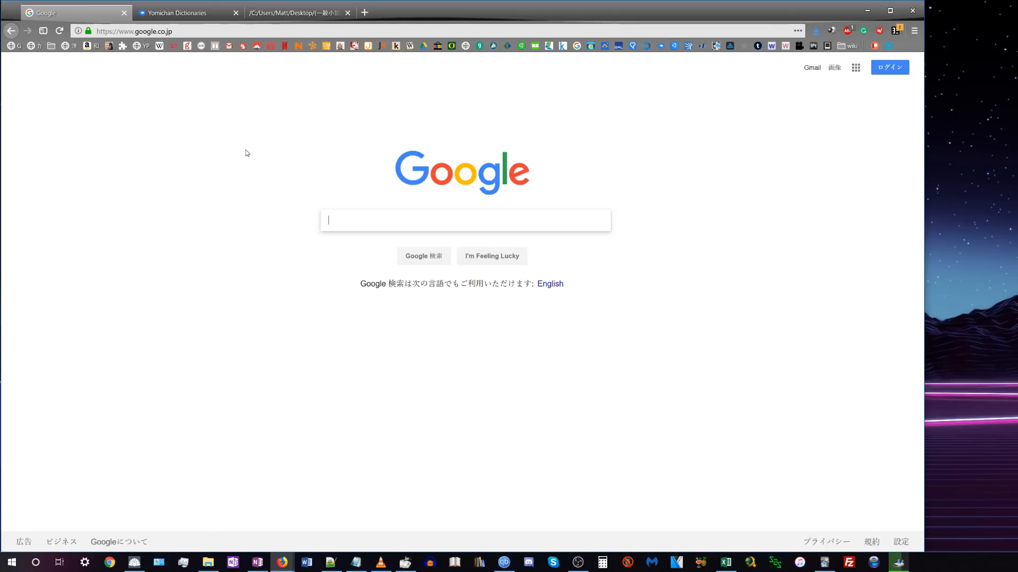
{"action": "mouse_move", "coordinate": [285, 136]}
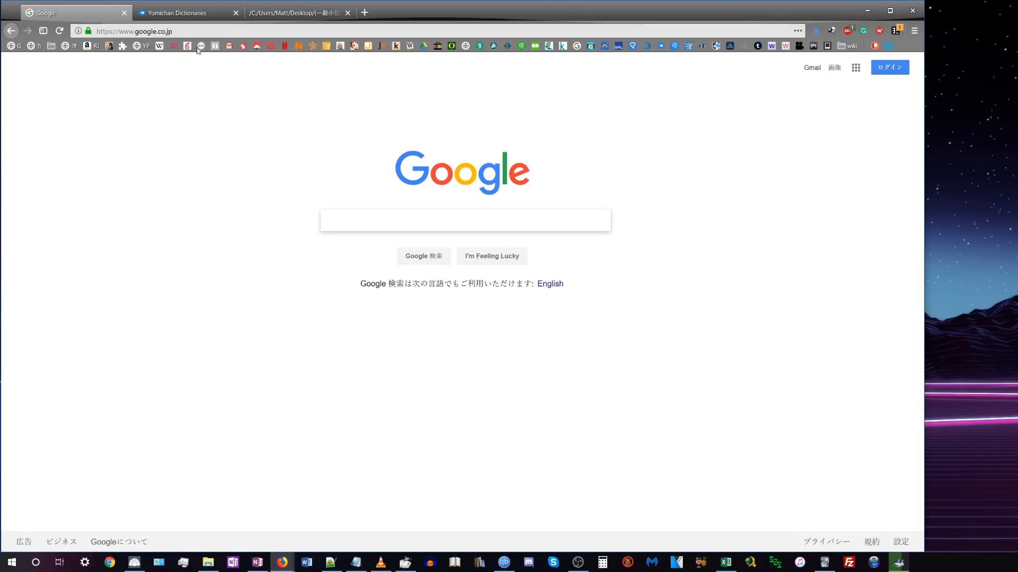
Step: Extract Yomichan Dictionaries.zip into a 'dictionaries' folder on the desktop
{"action": "left_click", "coordinate": [187, 12]}
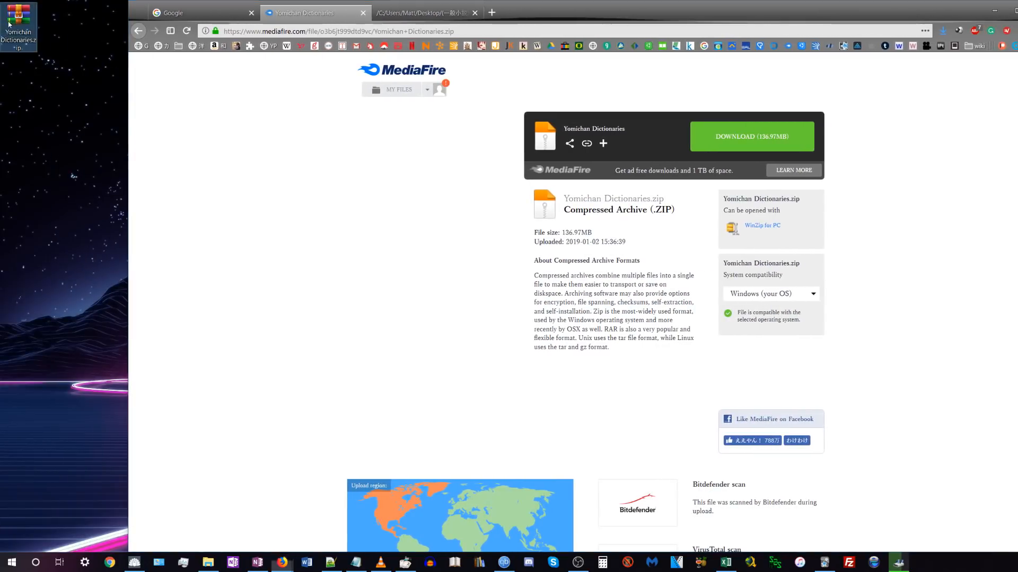
{"action": "right_click", "coordinate": [71, 169]}
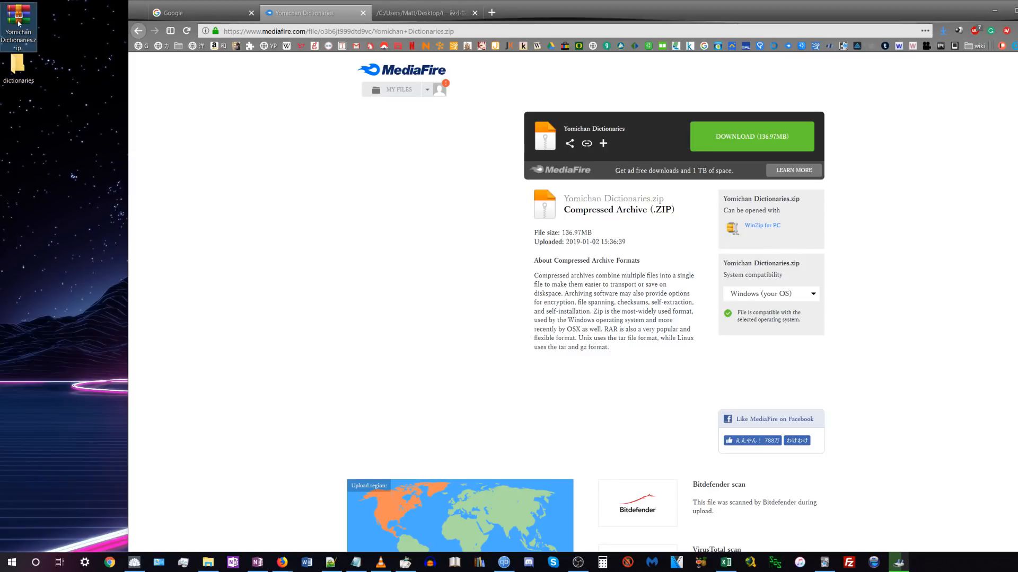
{"action": "double_click", "coordinate": [18, 20]}
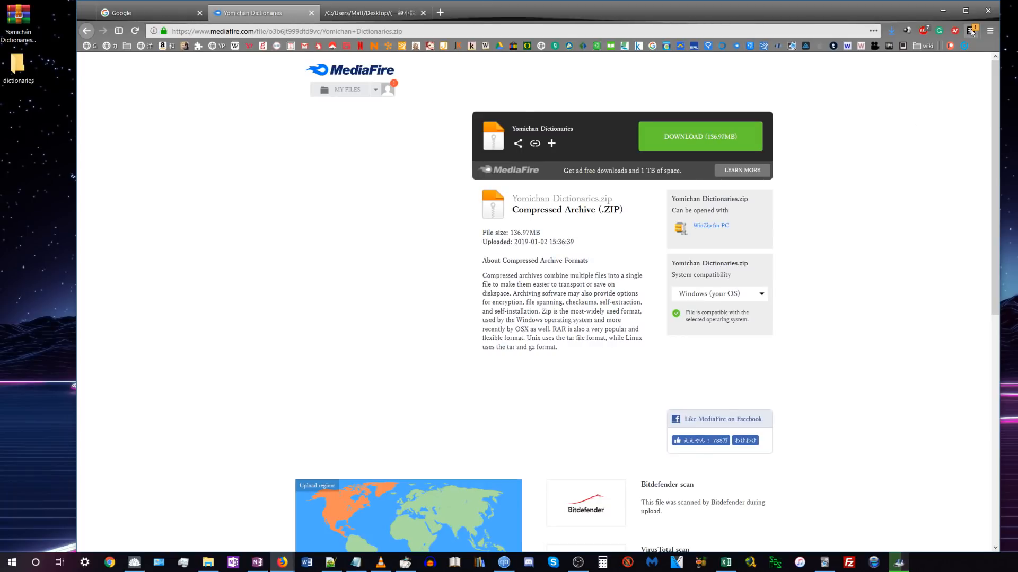
Step: Open Yomichan's settings from its toolbar icon and scroll down to the Dictionaries section
{"action": "left_click", "coordinate": [972, 31]}
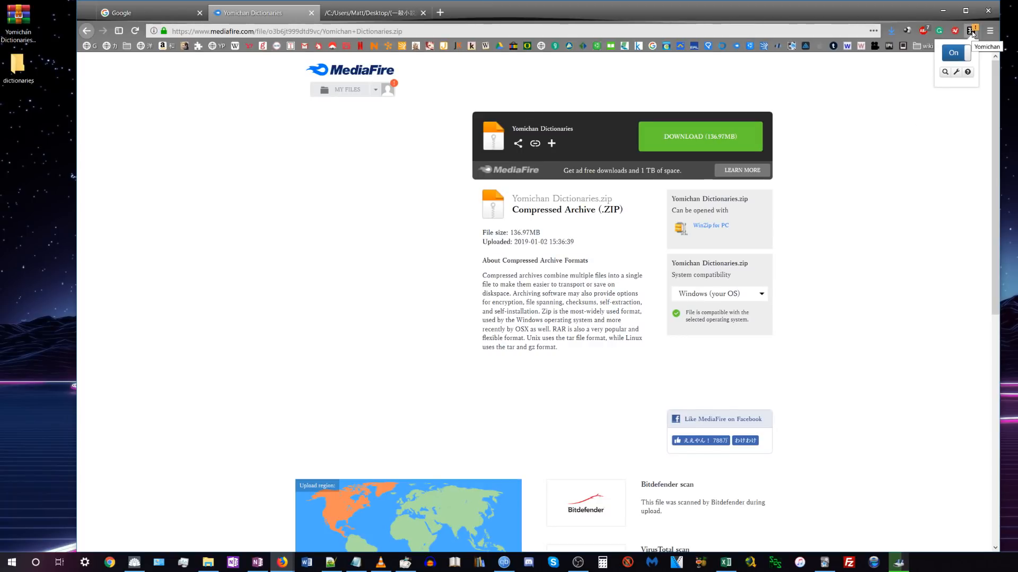
{"action": "left_click", "coordinate": [956, 72]}
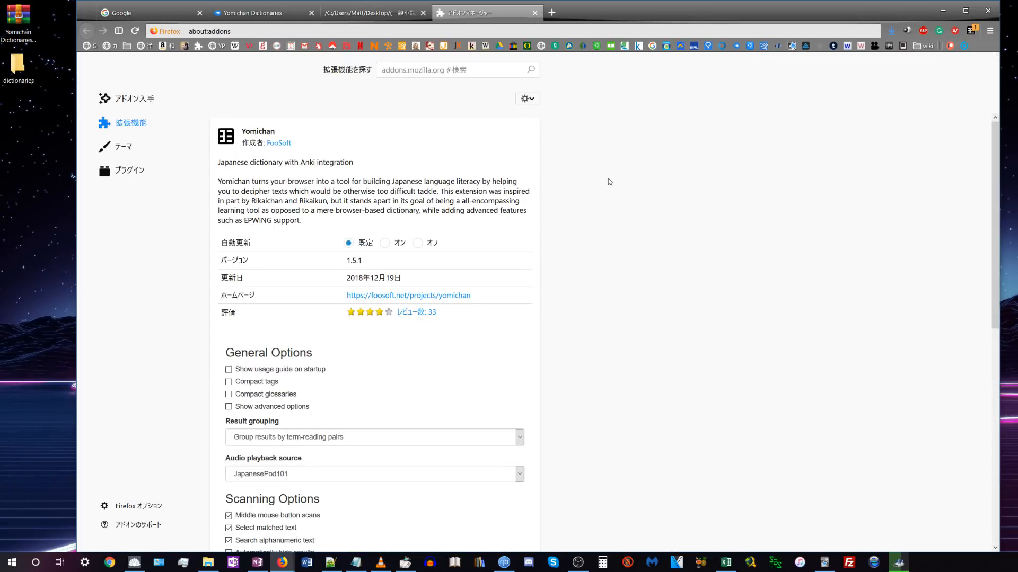
{"action": "scroll", "scroll_direction": "down", "scroll_amount": 3}
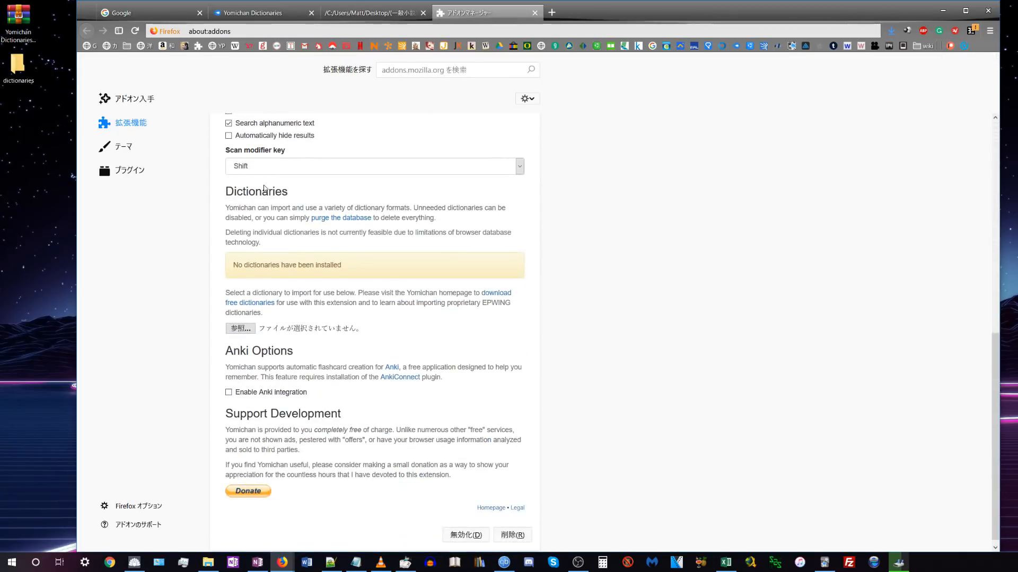
{"action": "left_click", "coordinate": [239, 329]}
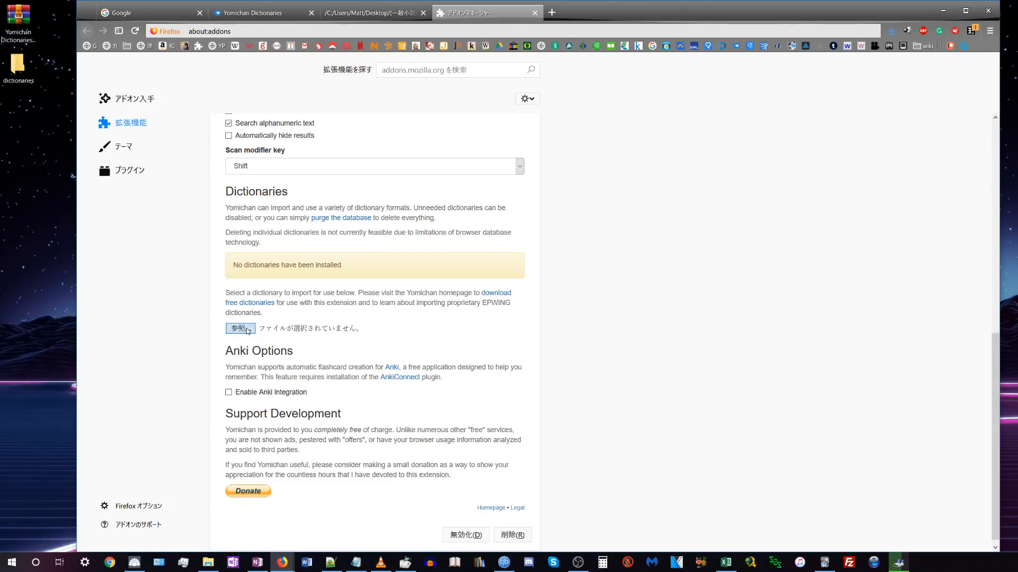
Step: Open the import file dialog and browse jmdict_english, kireicake and 明鏡国語辞典
{"action": "left_click", "coordinate": [239, 328]}
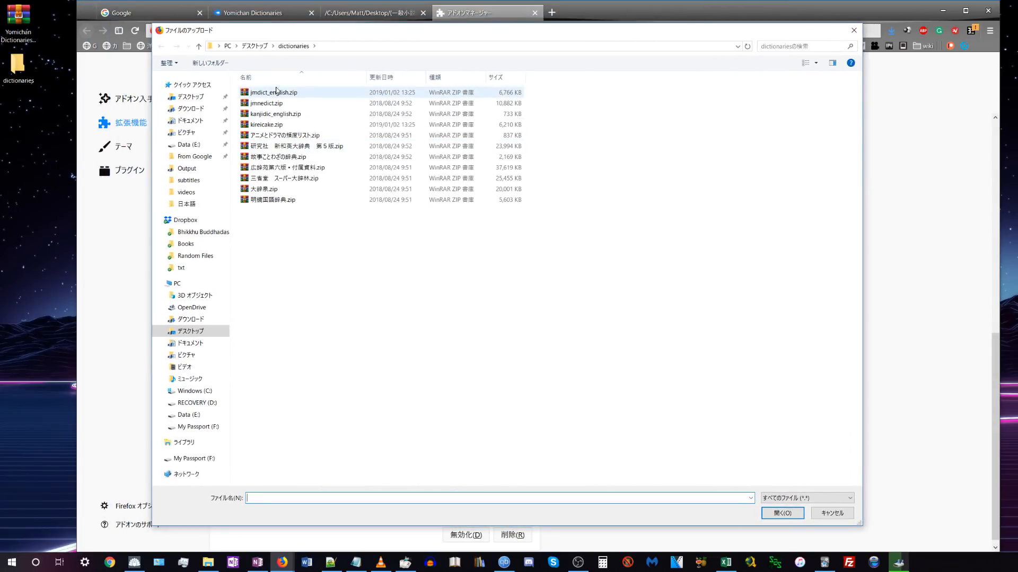
{"action": "left_click", "coordinate": [272, 91]}
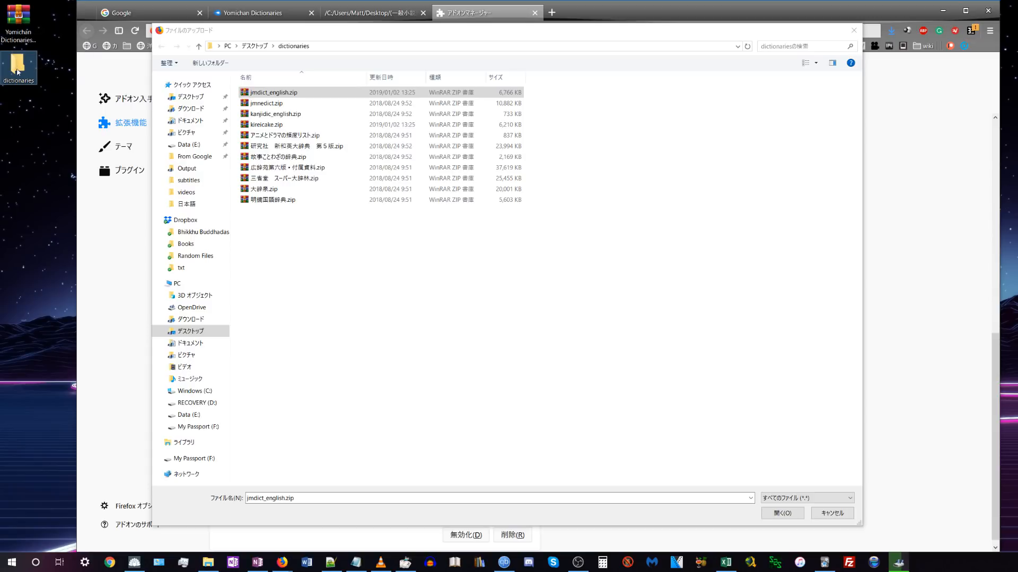
{"action": "mouse_move", "coordinate": [281, 135]}
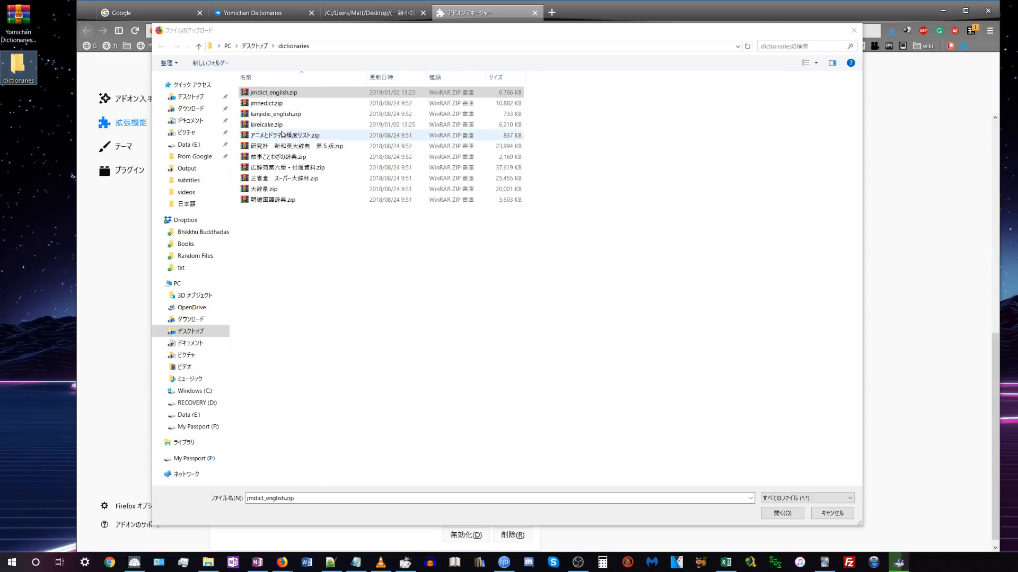
{"action": "left_click", "coordinate": [272, 199]}
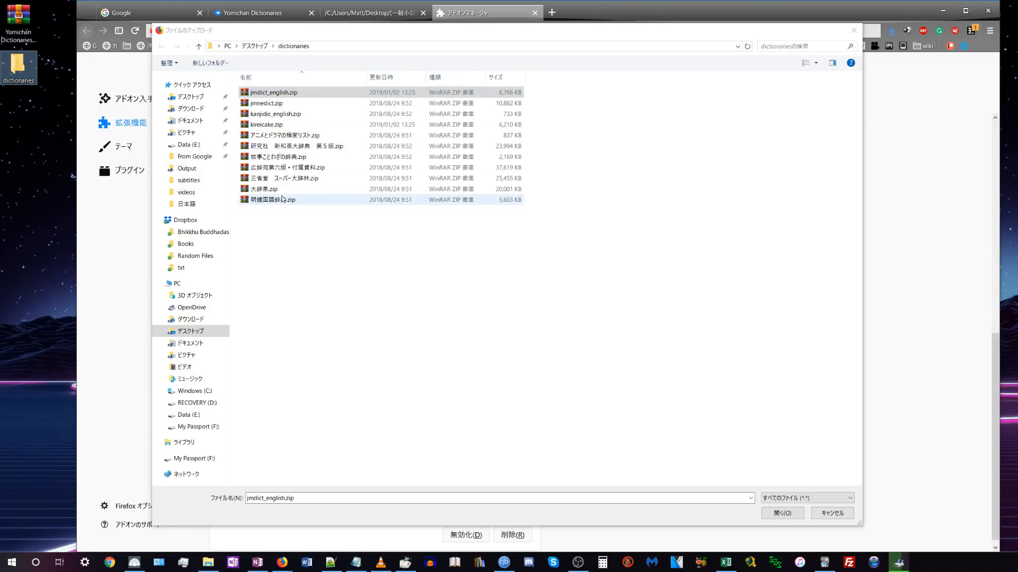
{"action": "left_click", "coordinate": [265, 124]}
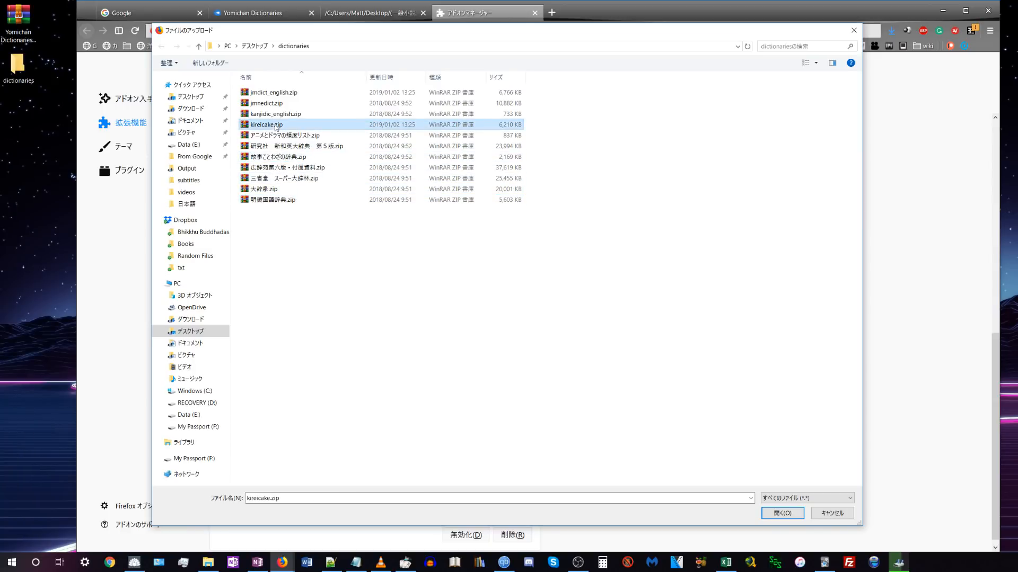
{"action": "left_click", "coordinate": [272, 199]}
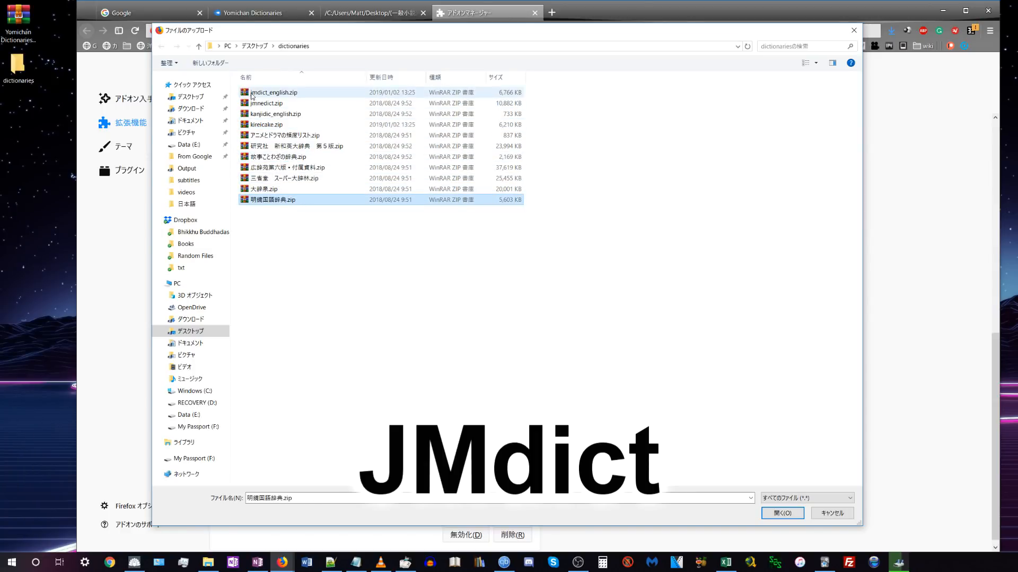
{"action": "left_click", "coordinate": [272, 92]}
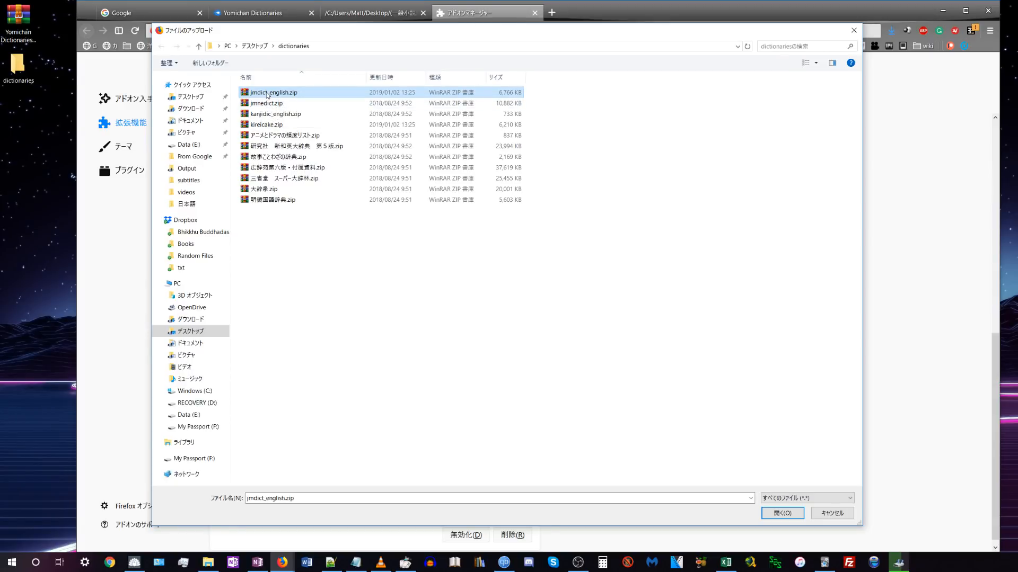
{"action": "mouse_move", "coordinate": [306, 105]}
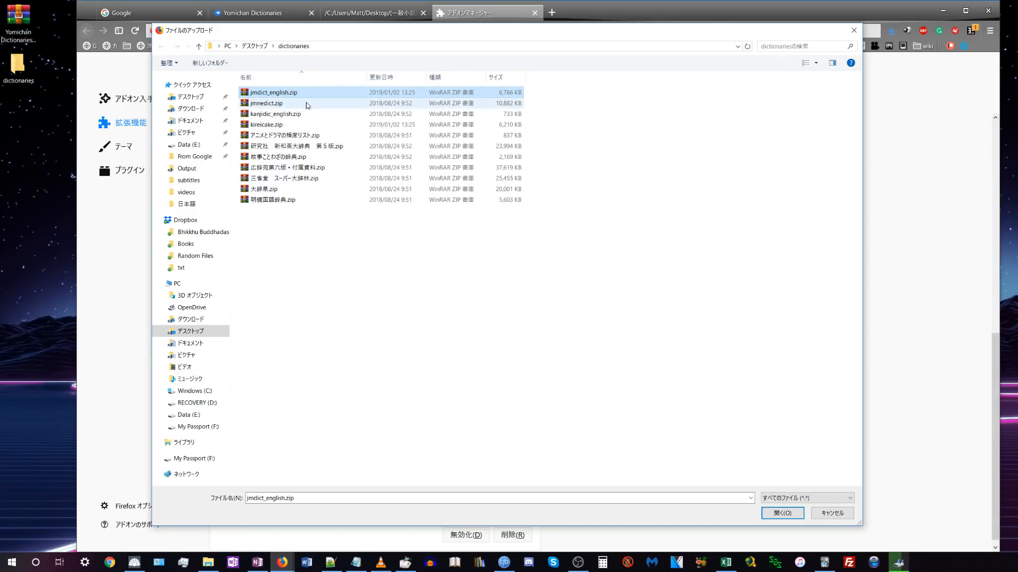
Step: Browse the remaining dictionary archives, settling on 三省堂 スーパー大辞林.zip
{"action": "left_click", "coordinate": [266, 103]}
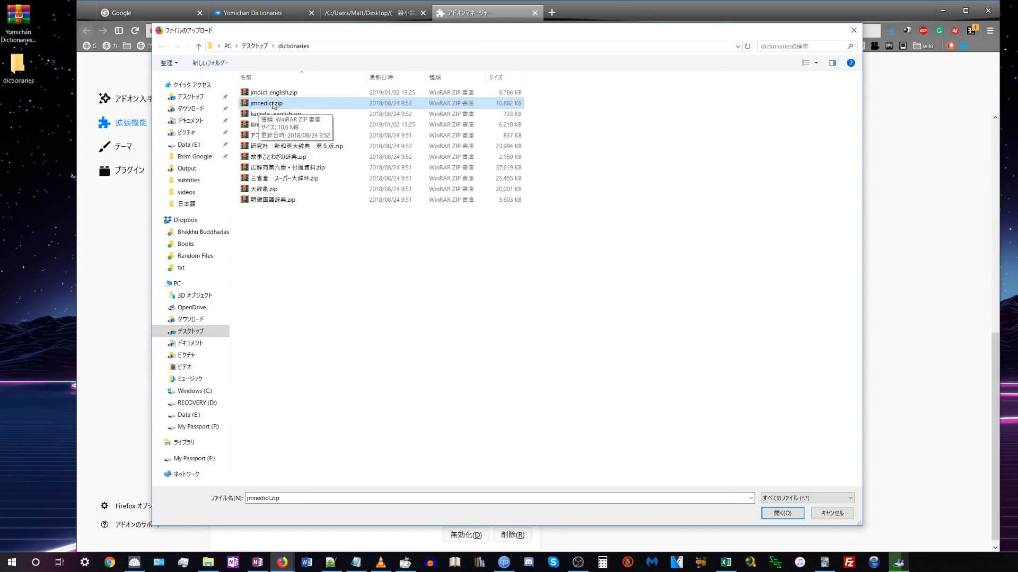
{"action": "mouse_move", "coordinate": [274, 113]}
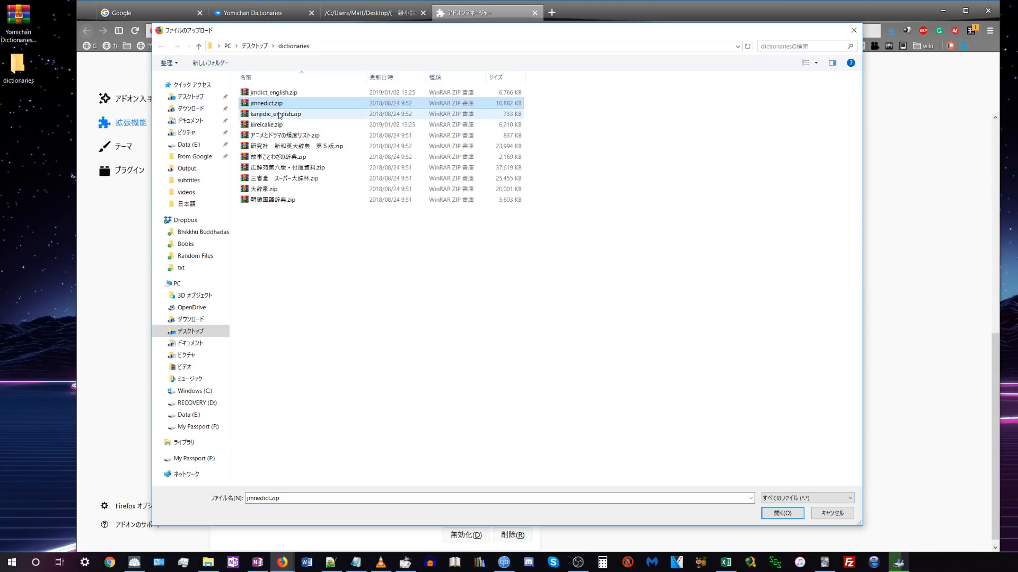
{"action": "left_click", "coordinate": [275, 113]}
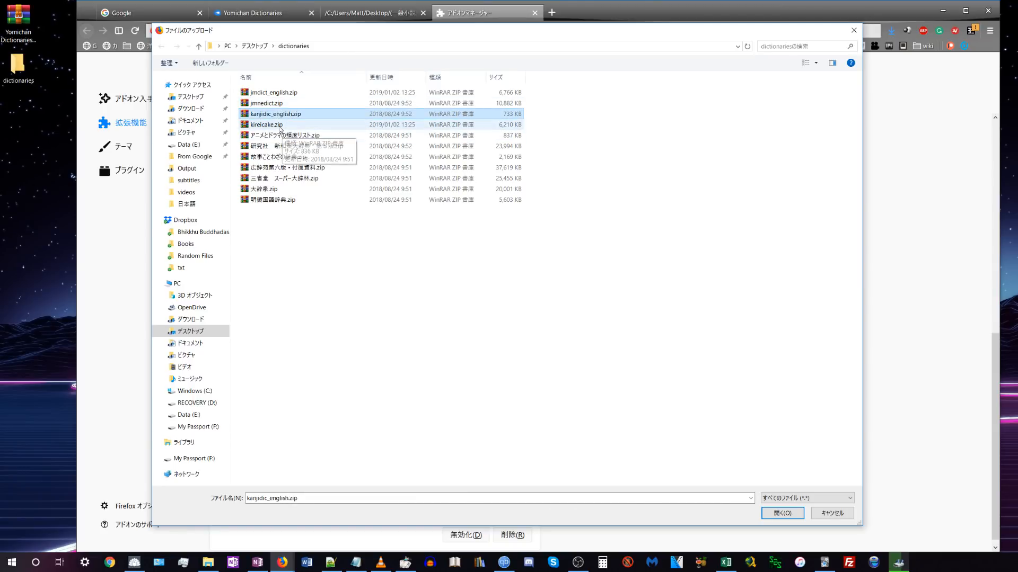
{"action": "left_click", "coordinate": [266, 124]}
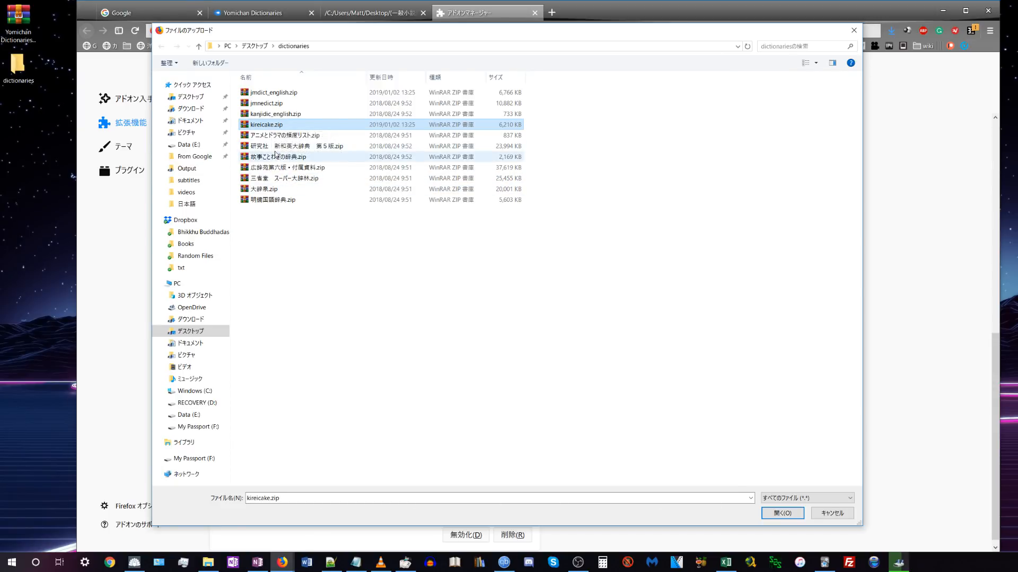
{"action": "left_click", "coordinate": [283, 135]}
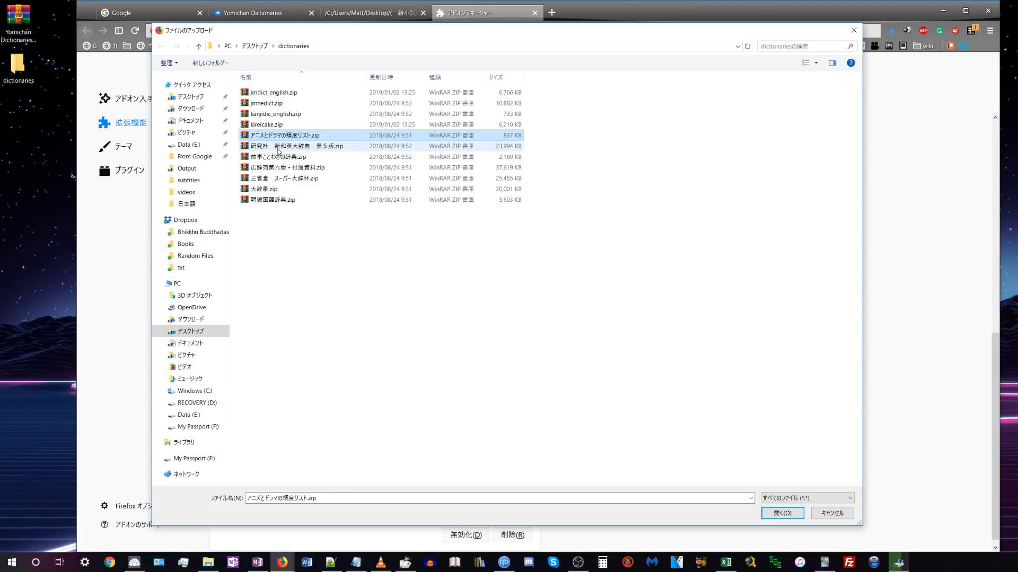
{"action": "left_click", "coordinate": [292, 146]}
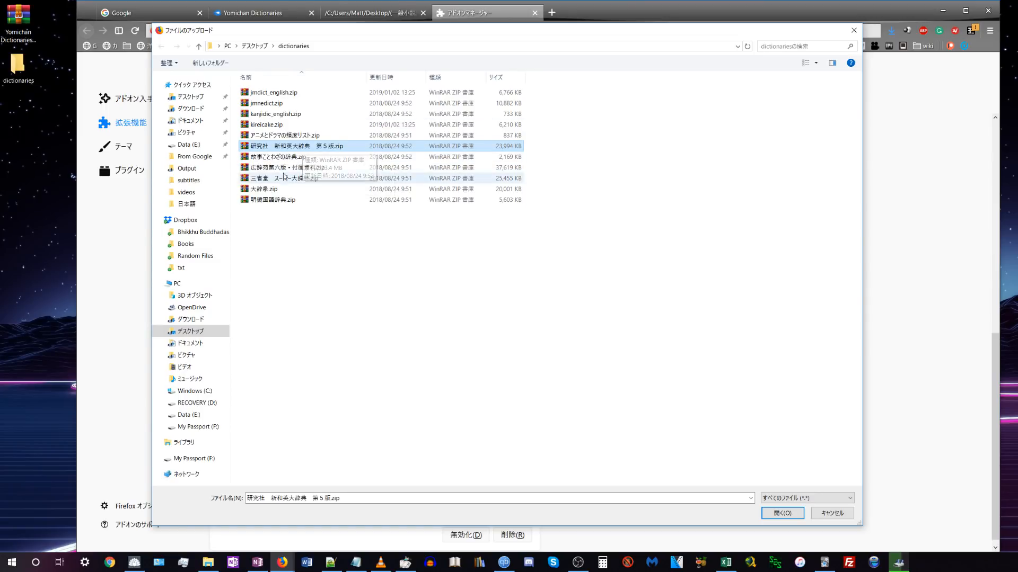
{"action": "left_click", "coordinate": [275, 157]}
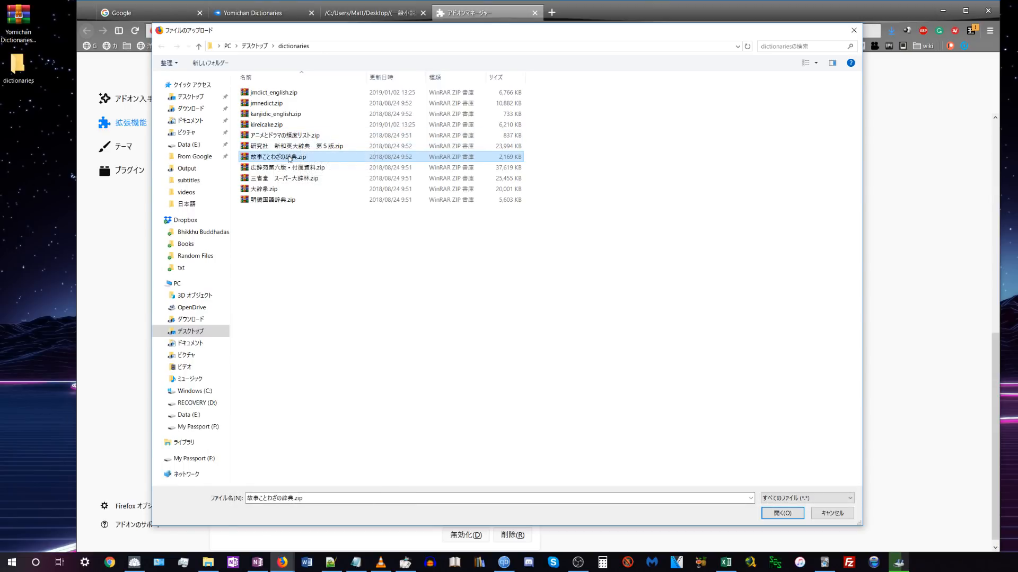
{"action": "mouse_move", "coordinate": [289, 156]}
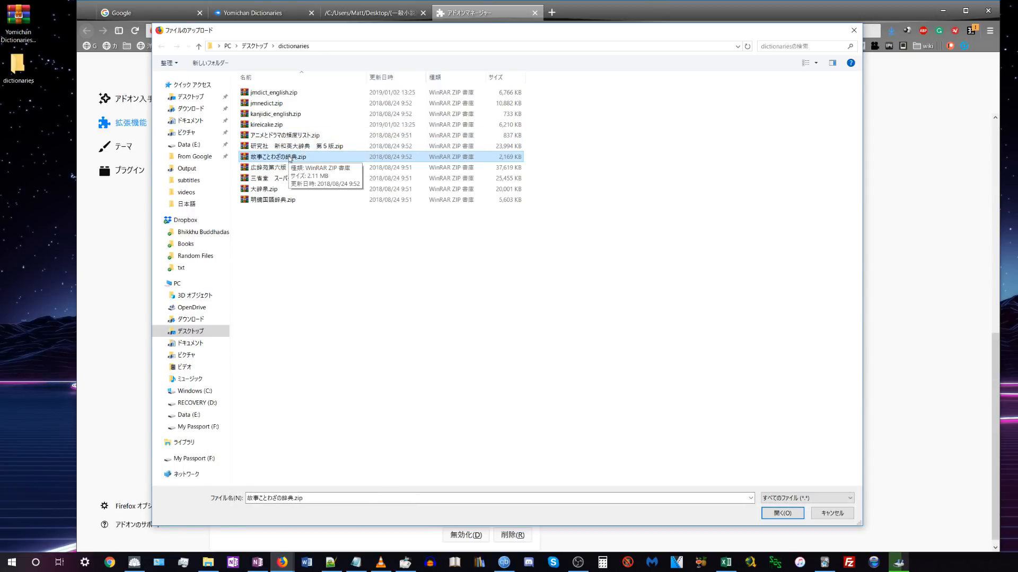
{"action": "mouse_move", "coordinate": [272, 199]}
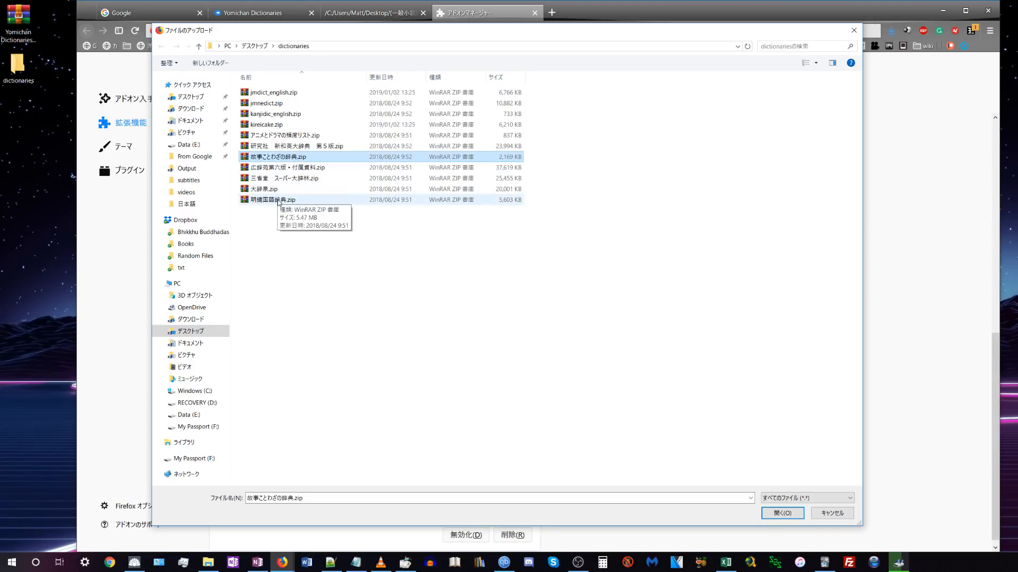
{"action": "left_click", "coordinate": [287, 167]}
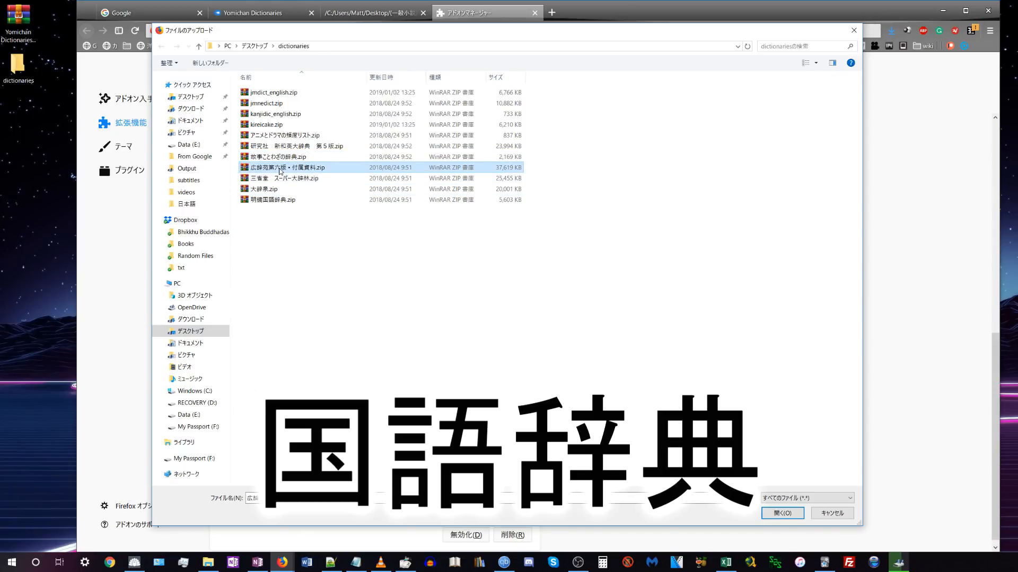
{"action": "left_click", "coordinate": [272, 200]}
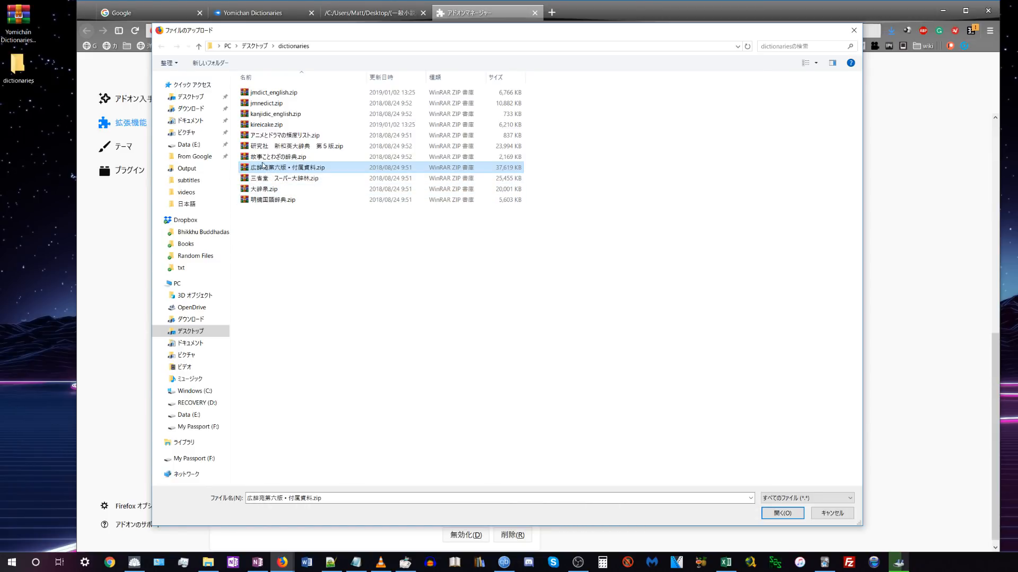
{"action": "left_click", "coordinate": [293, 178]}
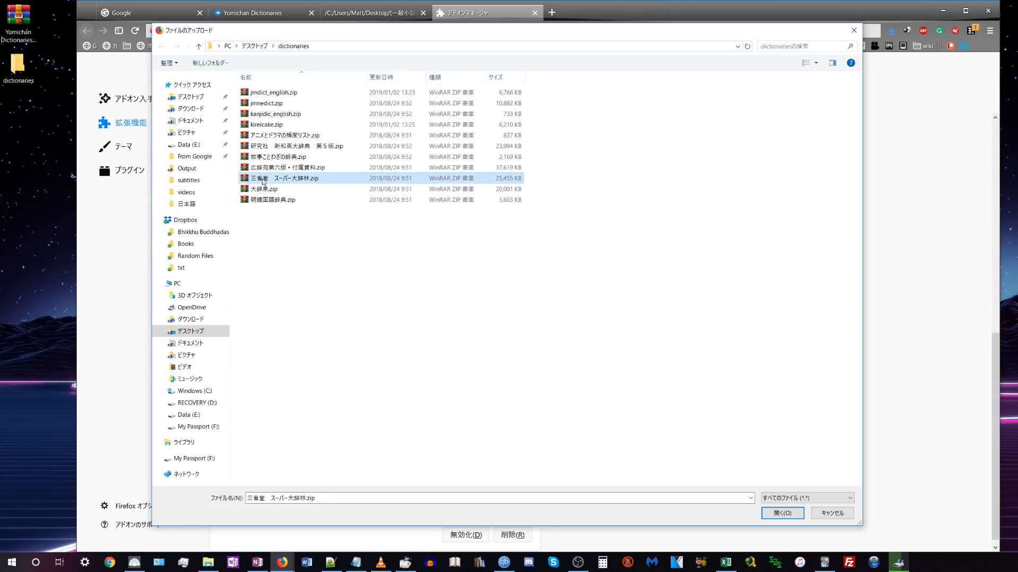
{"action": "mouse_move", "coordinate": [290, 180]}
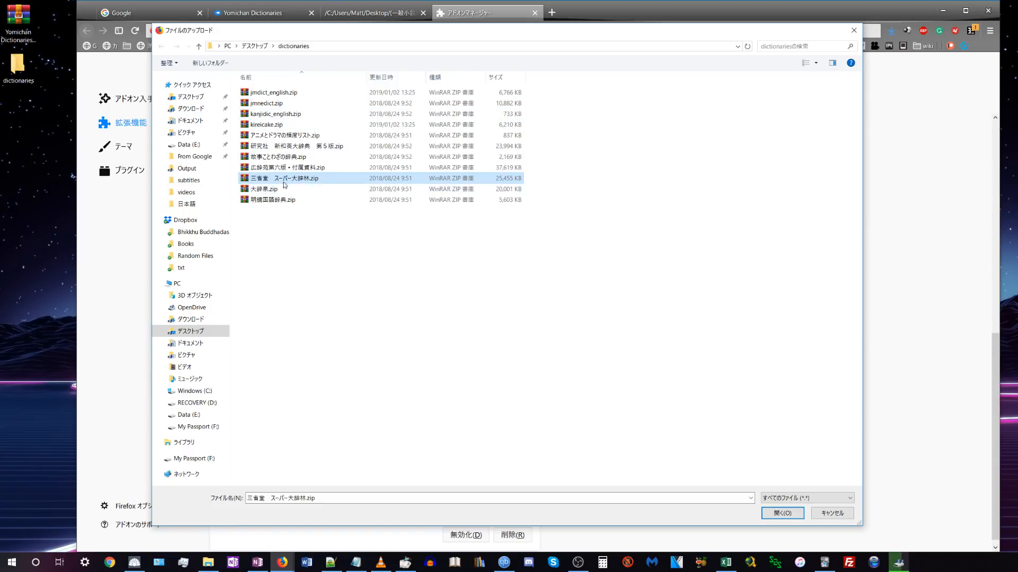
{"action": "mouse_move", "coordinate": [283, 183]}
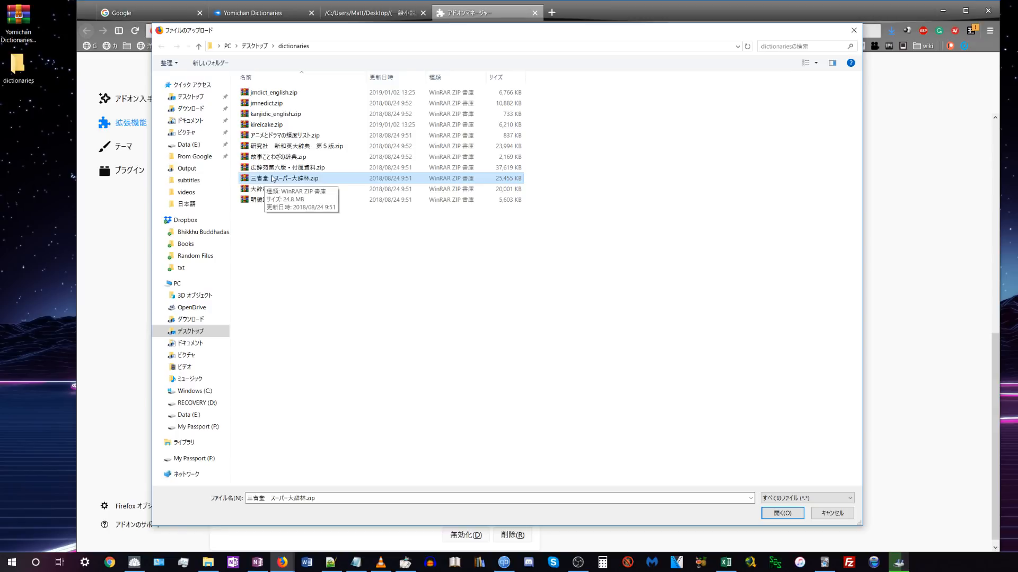
{"action": "mouse_move", "coordinate": [355, 274]}
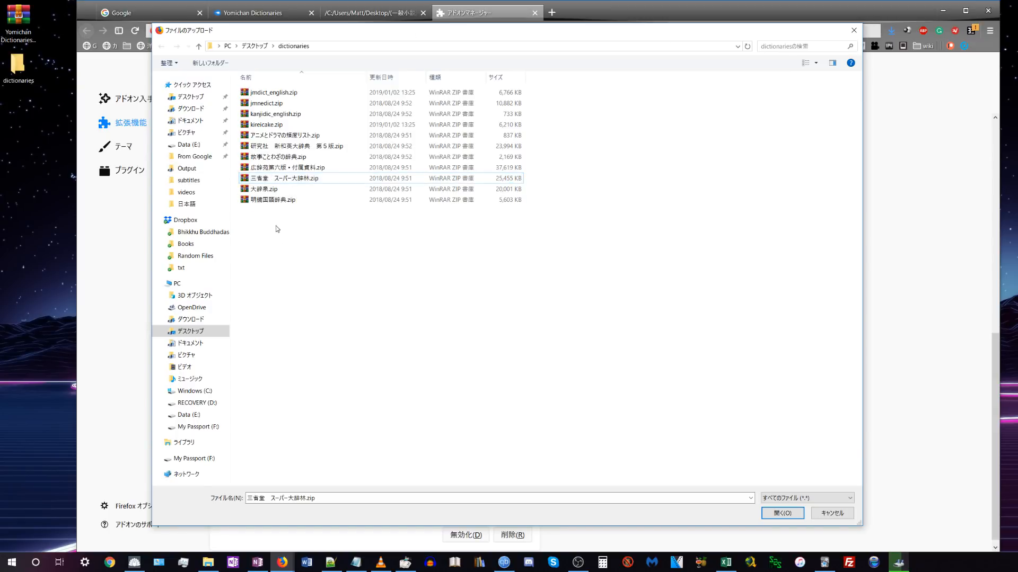
Step: Confirm the chosen archive with 開く to import the Anime & Jdrama Freq dictionary
{"action": "left_click", "coordinate": [286, 167]}
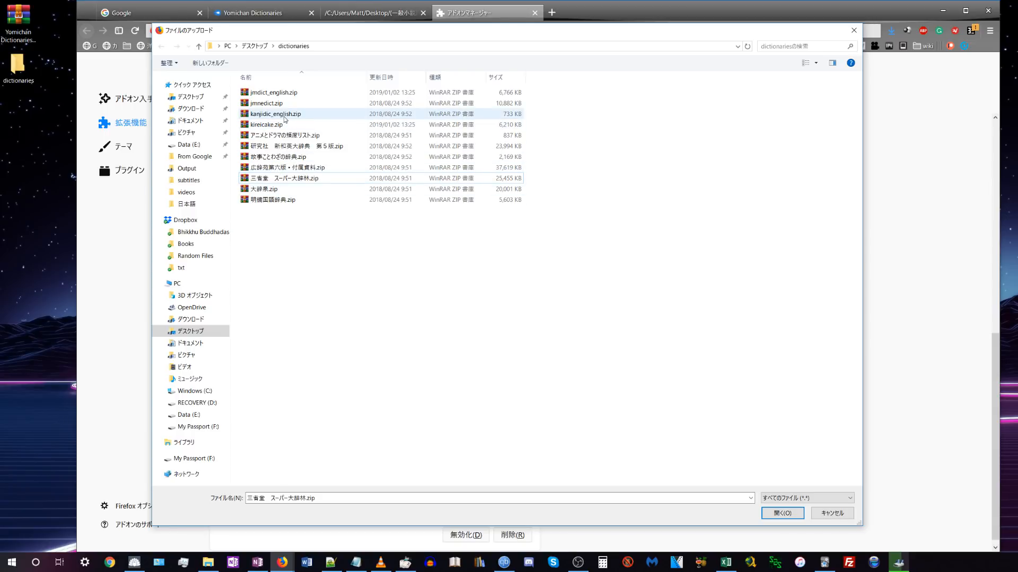
{"action": "left_click", "coordinate": [781, 512]}
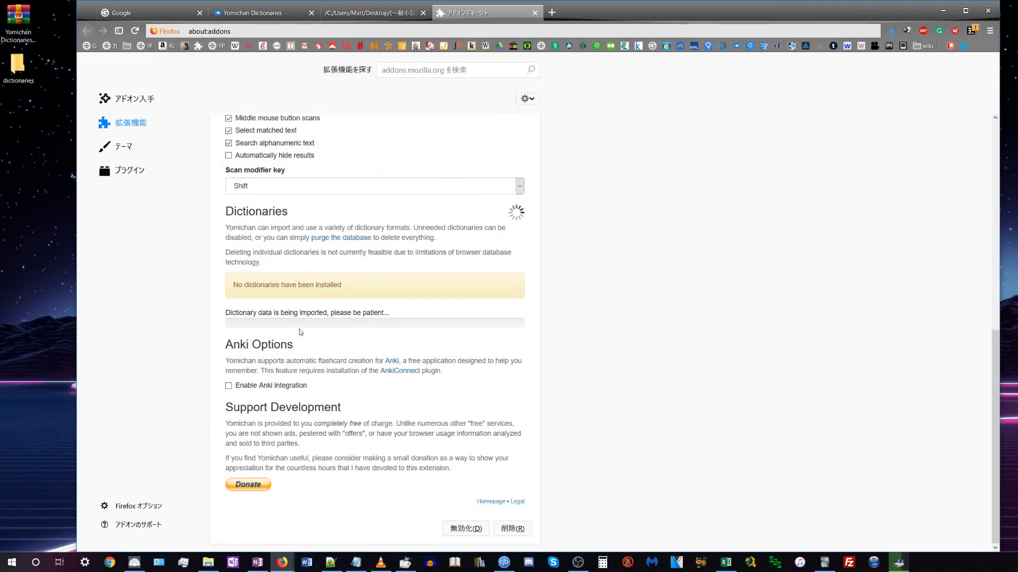
{"action": "mouse_move", "coordinate": [364, 265]}
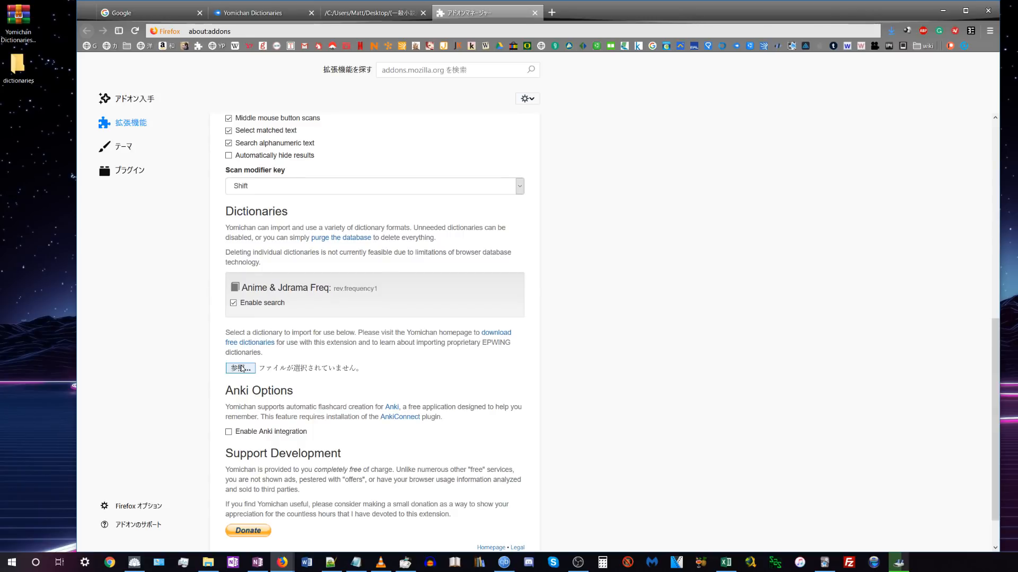
Step: Import 三省堂 スーパー大辞林.zip, then pick 大辞泉.zip as the next dictionary file
{"action": "left_click", "coordinate": [240, 368]}
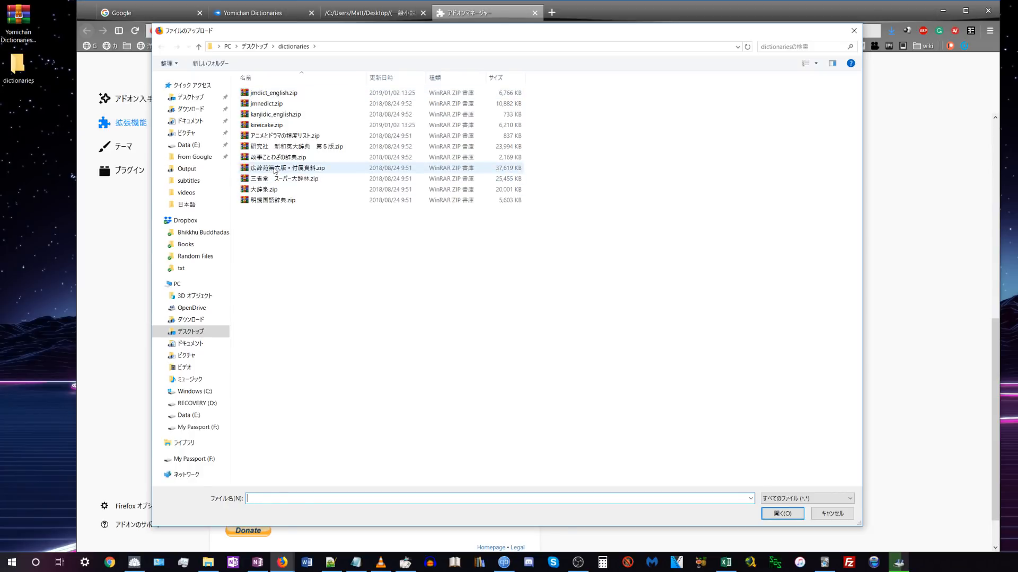
{"action": "left_click", "coordinate": [286, 179]}
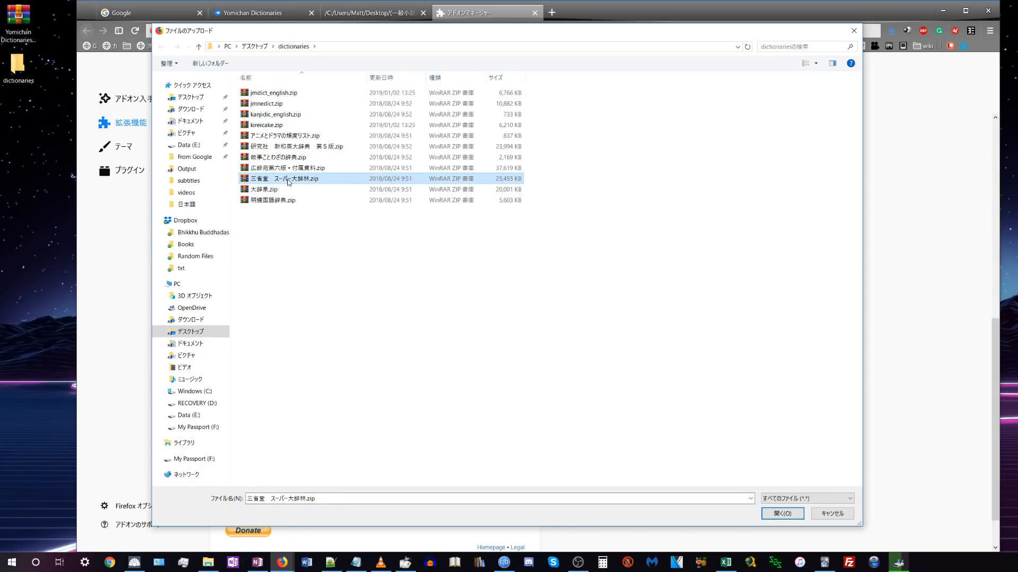
{"action": "left_click", "coordinate": [781, 513]}
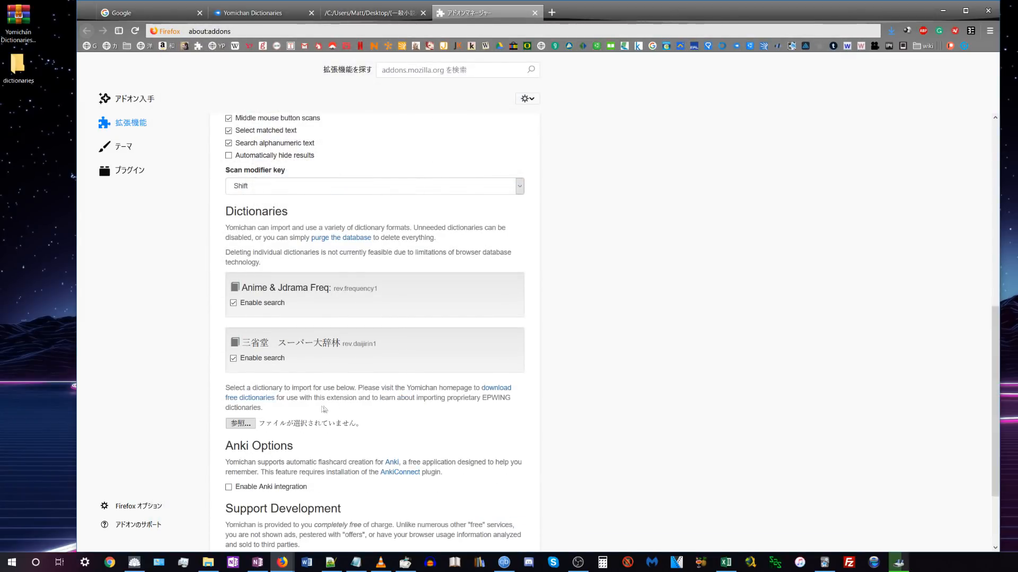
{"action": "left_click", "coordinate": [239, 423]}
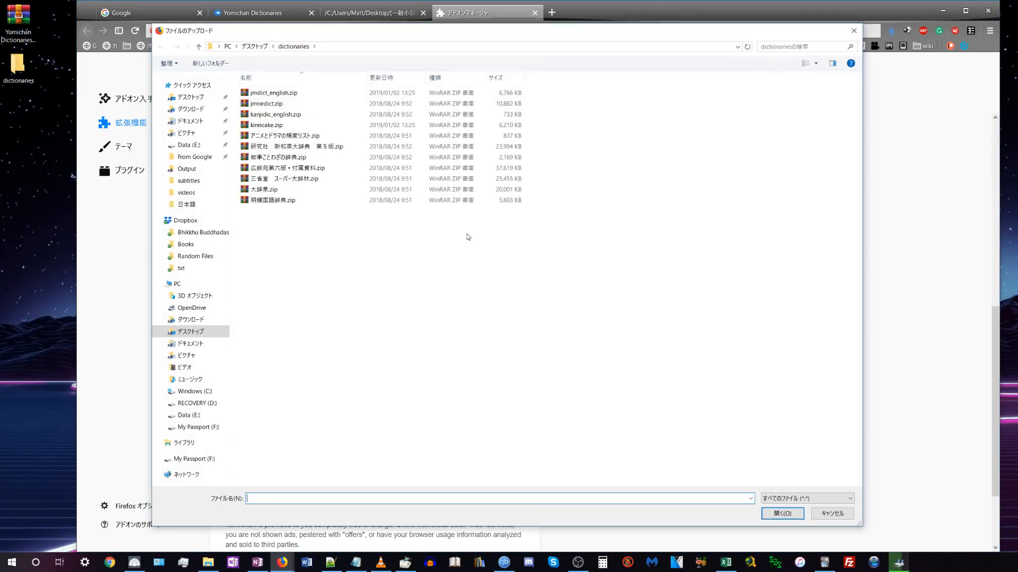
{"action": "left_click", "coordinate": [266, 188]}
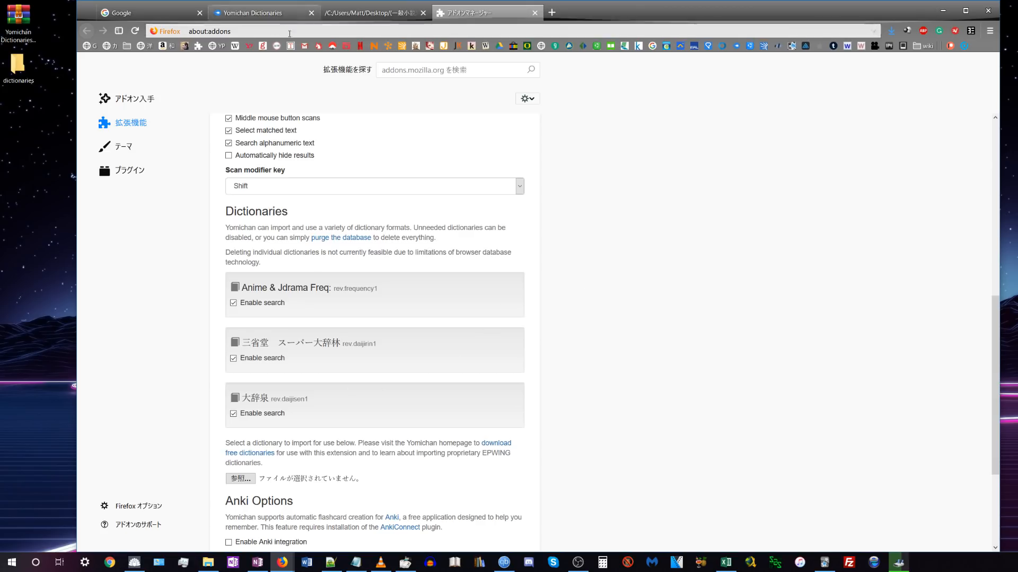
Step: Scroll the Japanese novel text file and inspect the Yomichan popup for 男子, selecting frequency 2496
{"action": "left_click", "coordinate": [370, 12]}
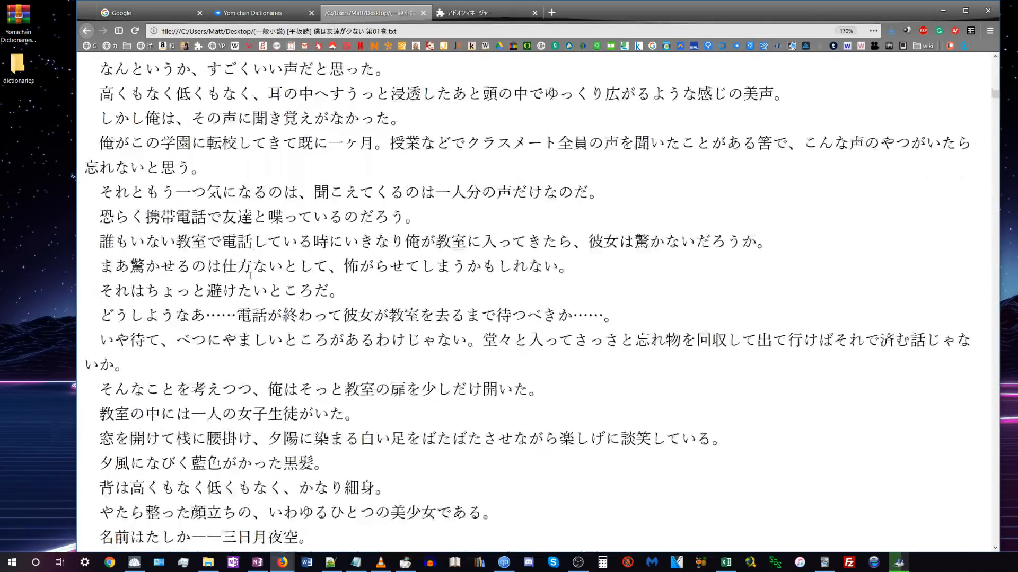
{"action": "scroll", "scroll_direction": "down", "scroll_amount": 3}
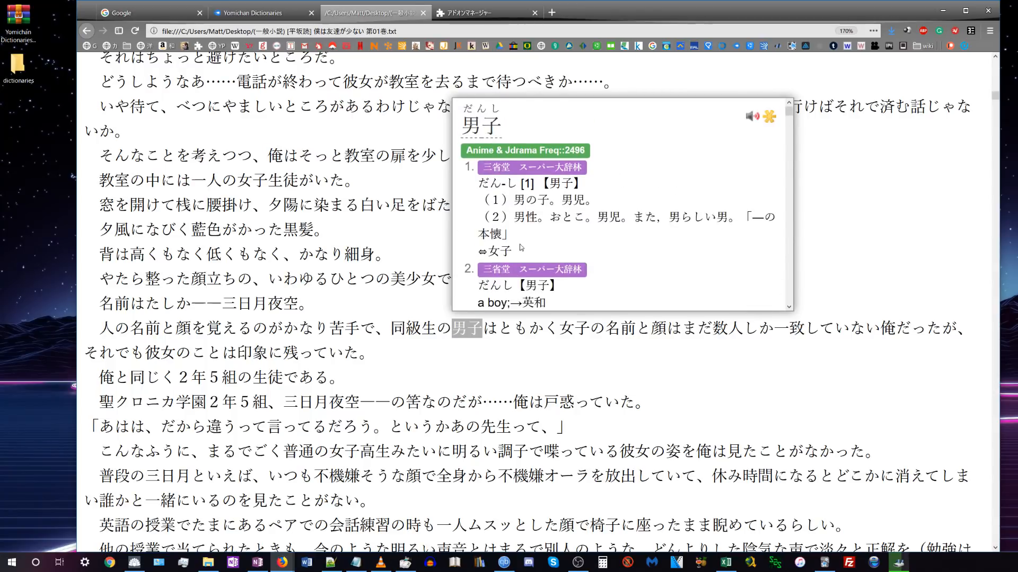
{"action": "scroll", "scroll_direction": "down", "scroll_amount": 3}
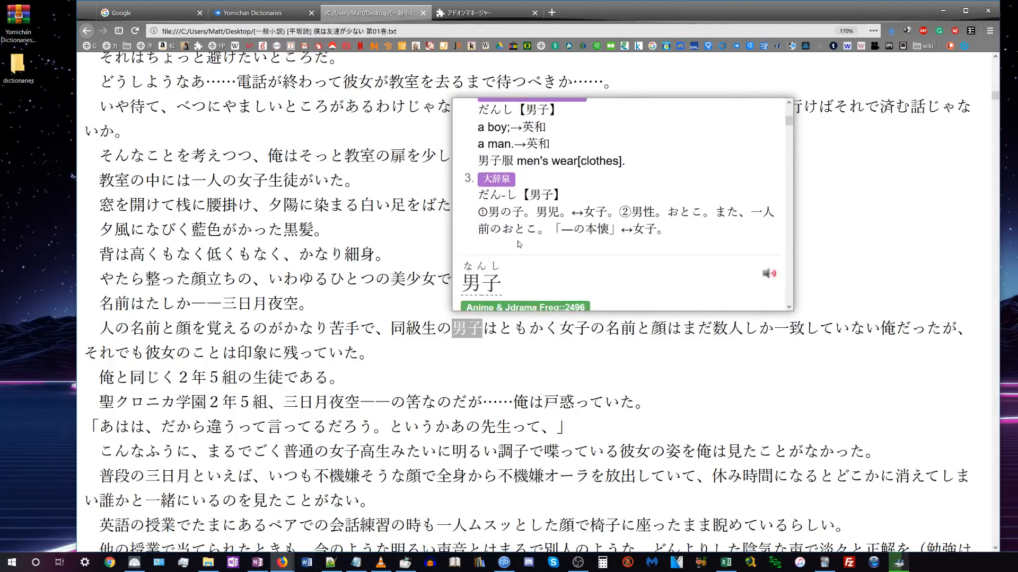
{"action": "scroll", "scroll_direction": "up", "scroll_amount": 3}
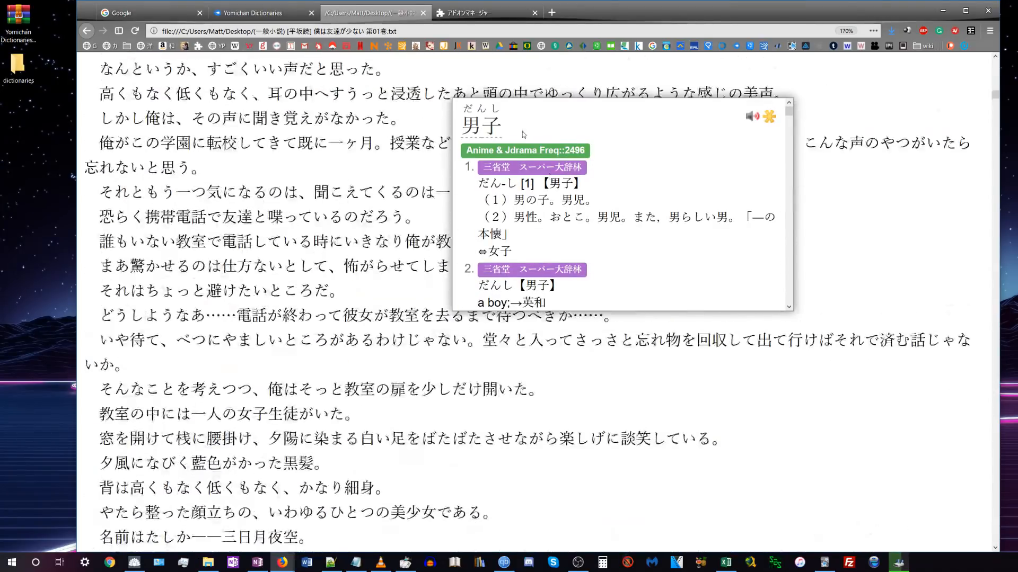
{"action": "double_click", "coordinate": [572, 150]}
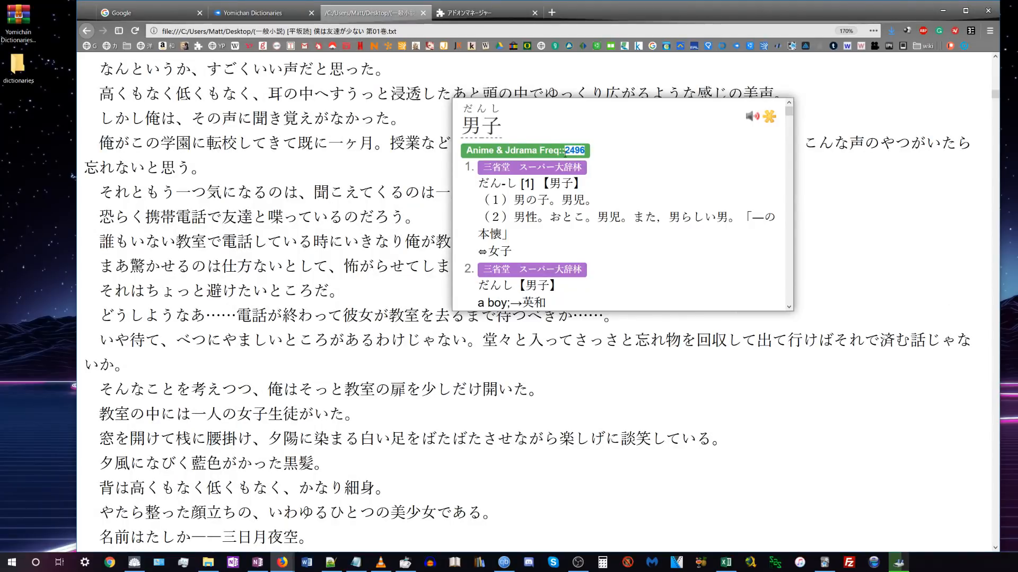
{"action": "mouse_move", "coordinate": [606, 148]}
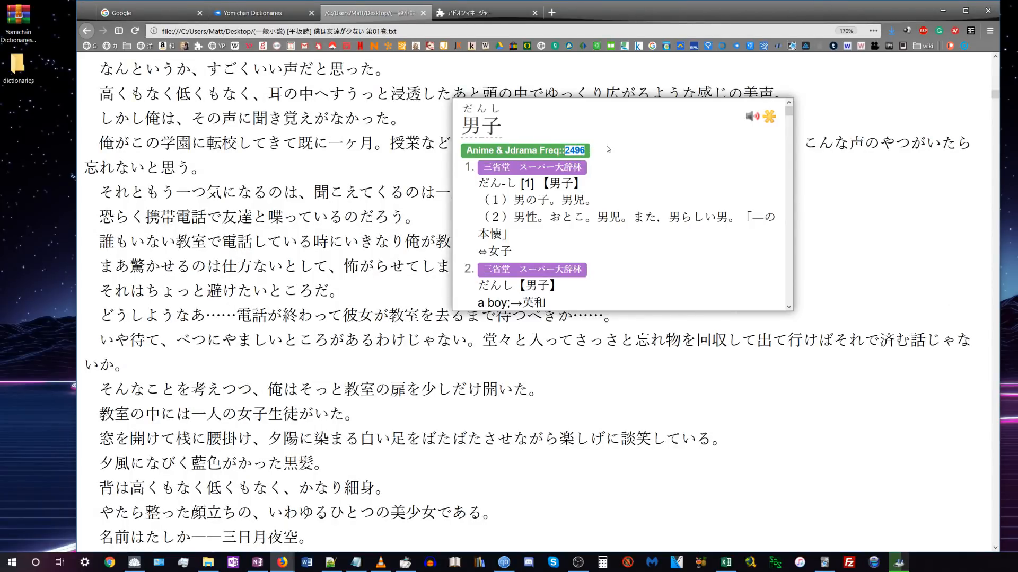
{"action": "mouse_move", "coordinate": [573, 144]}
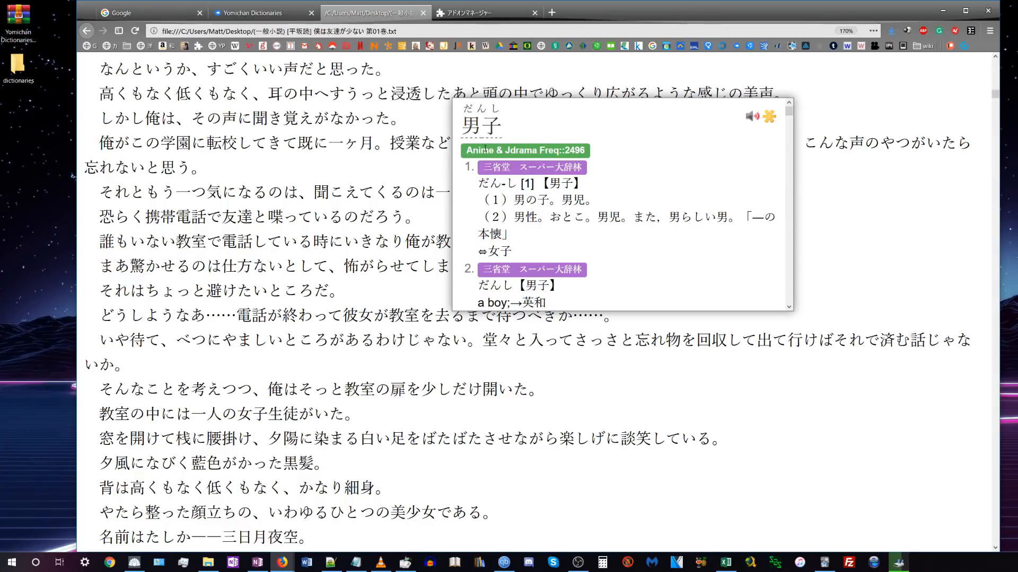
{"action": "scroll", "scroll_direction": "down", "scroll_amount": 3}
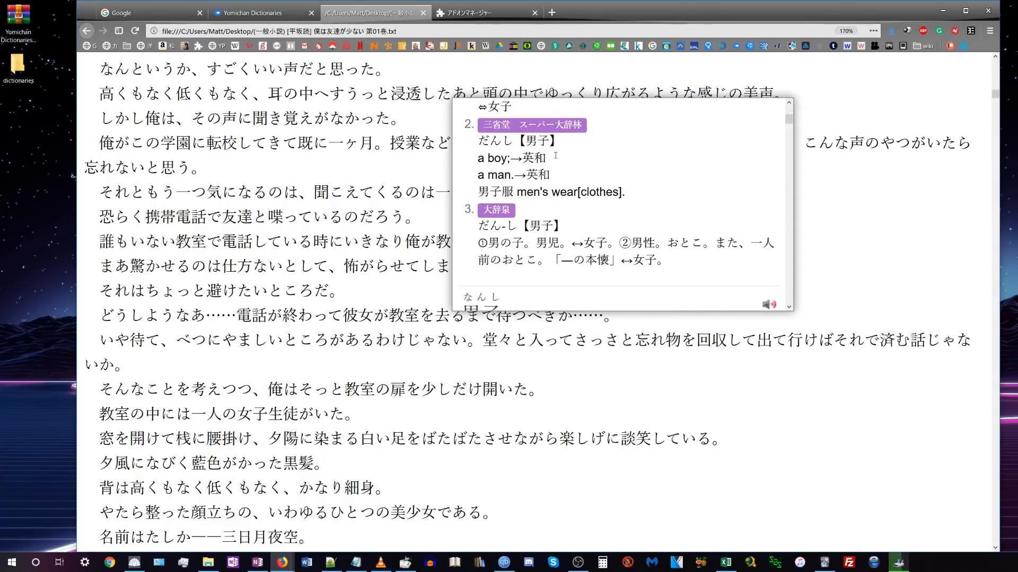
{"action": "scroll", "scroll_direction": "down", "scroll_amount": 3}
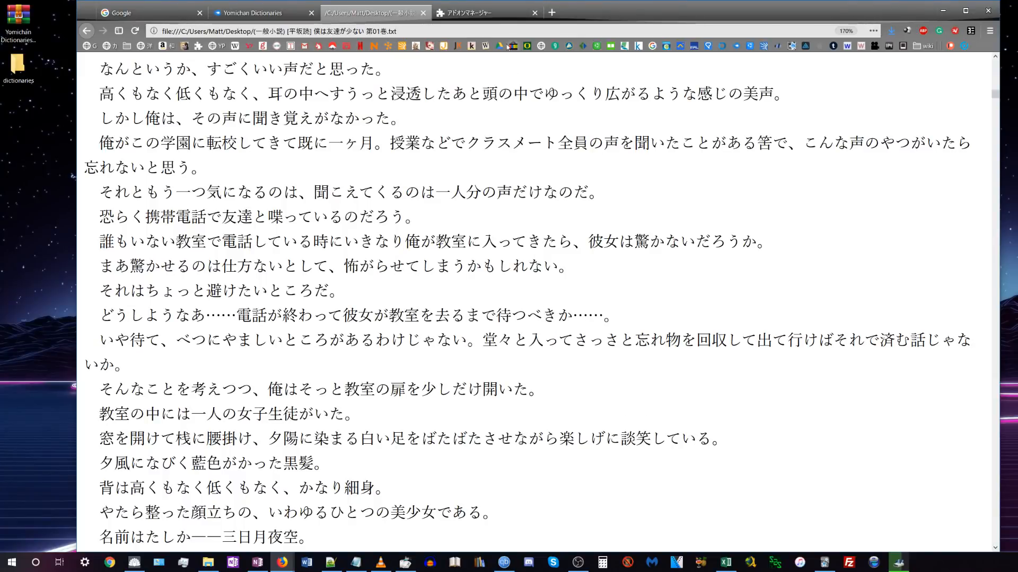
{"action": "left_click", "coordinate": [480, 12]}
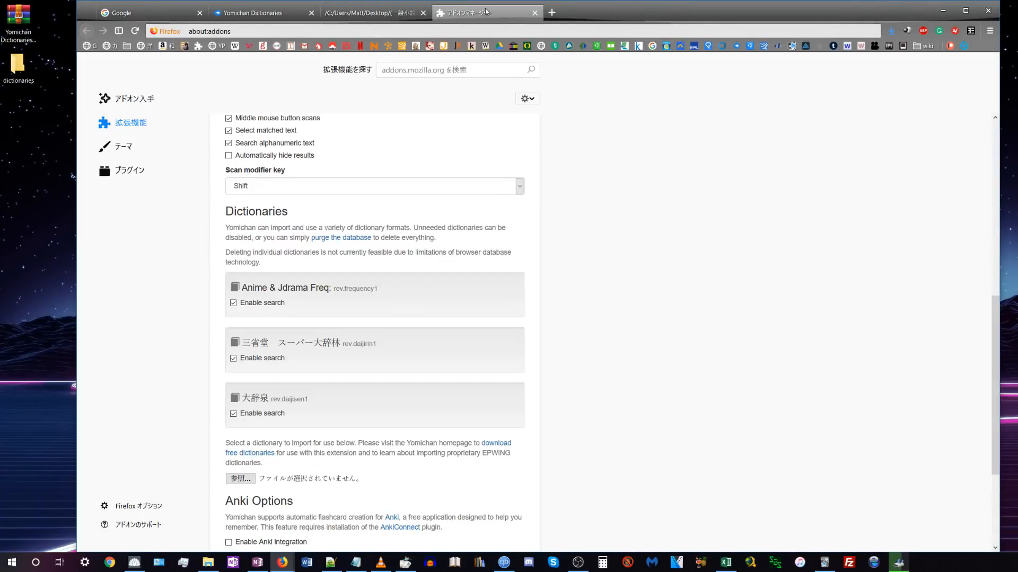
{"action": "mouse_move", "coordinate": [264, 495]}
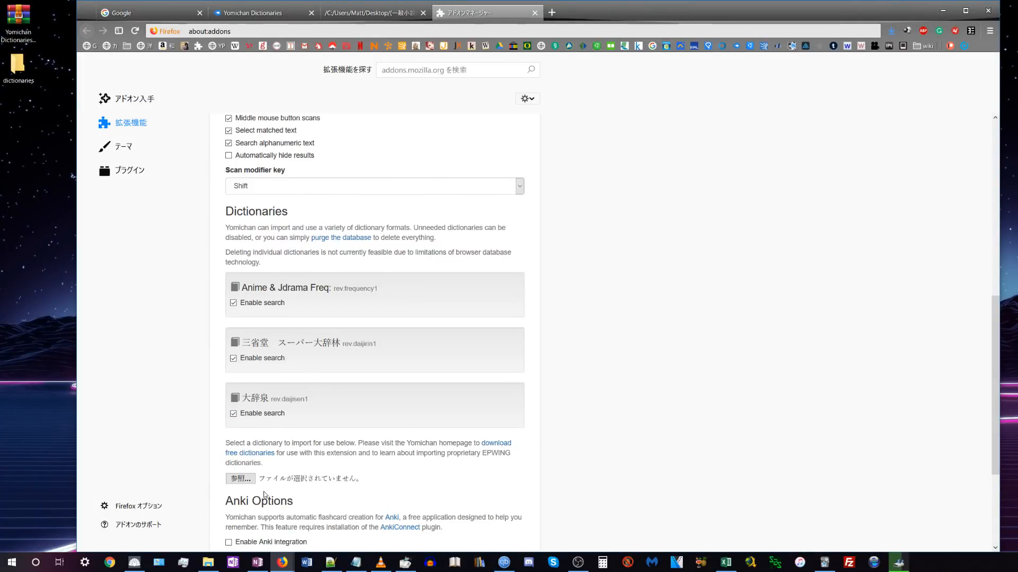
{"action": "left_click", "coordinate": [240, 478]}
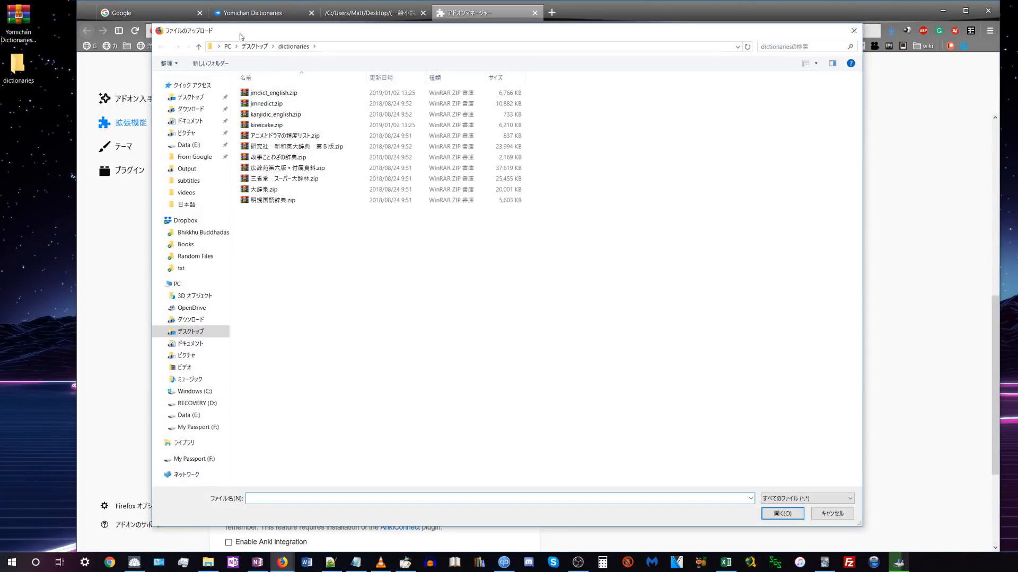
{"action": "mouse_move", "coordinate": [272, 243]}
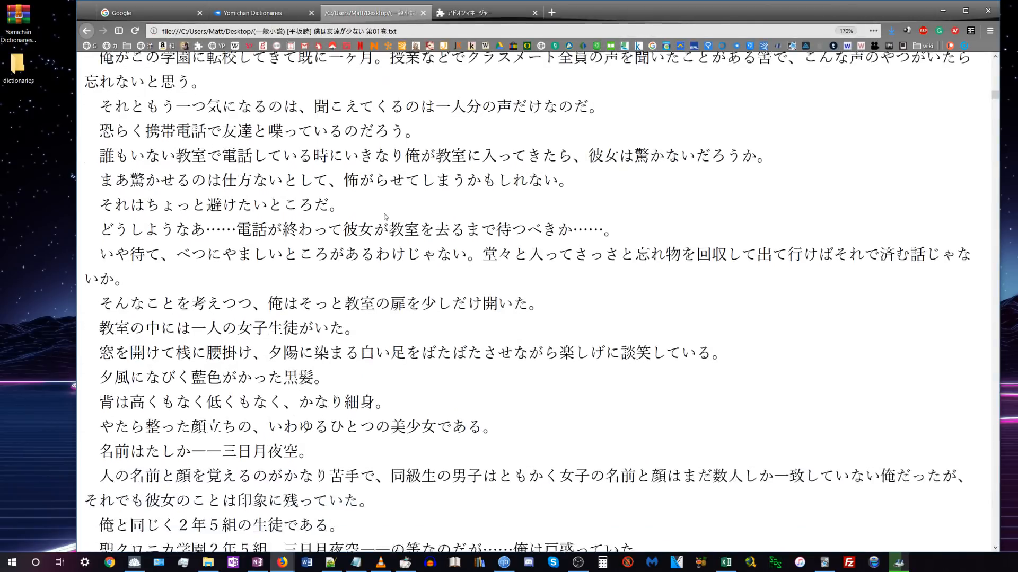
{"action": "scroll", "scroll_direction": "down", "scroll_amount": 3}
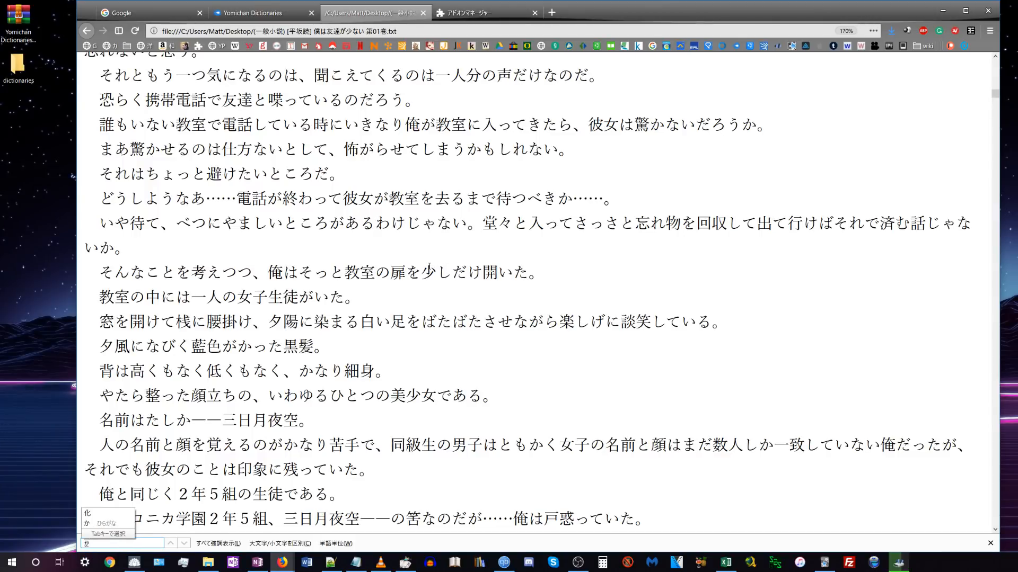
{"action": "type", "text": "風"}
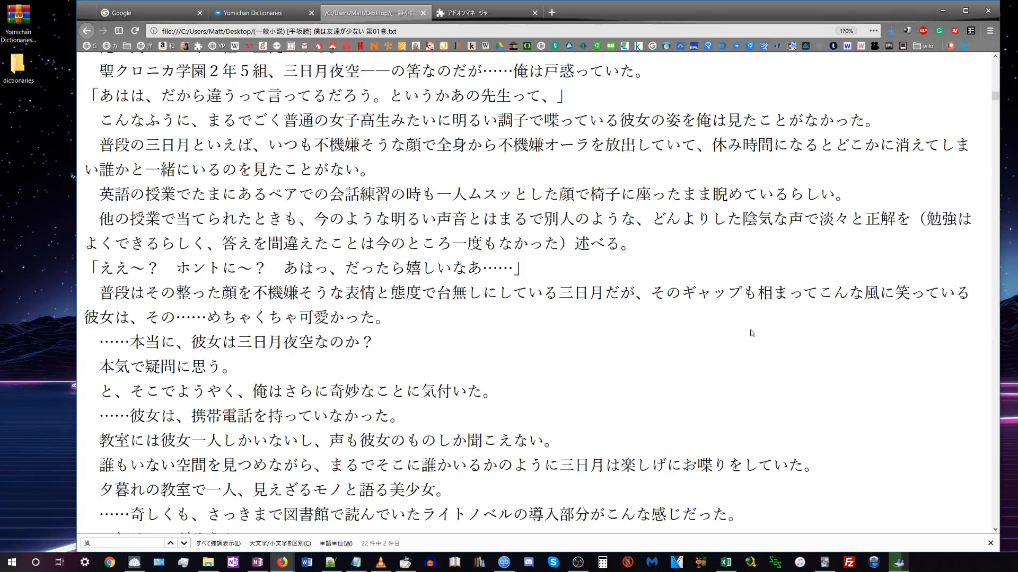
{"action": "mouse_move", "coordinate": [897, 282]}
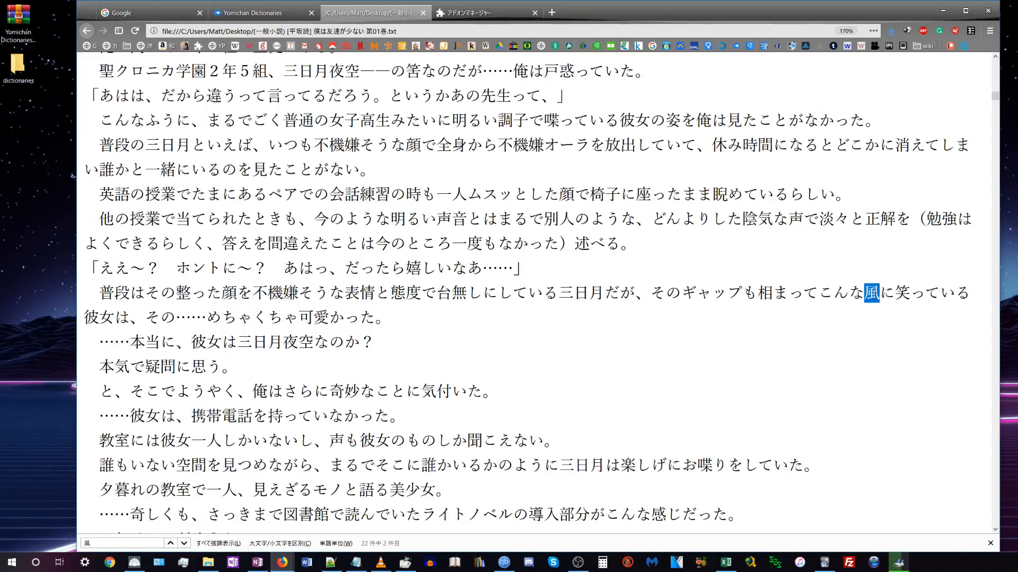
{"action": "mouse_move", "coordinate": [871, 317]}
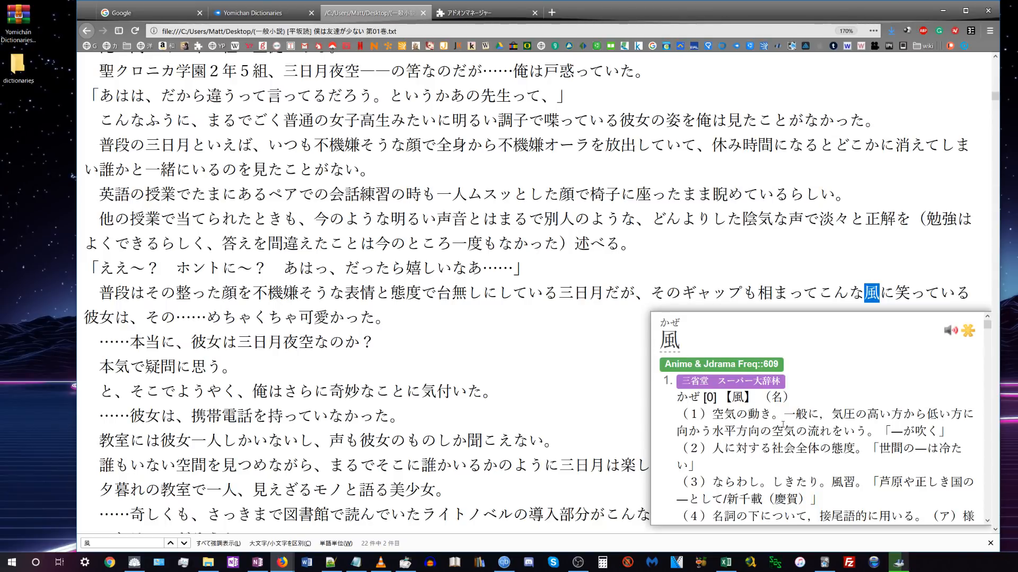
{"action": "scroll", "scroll_direction": "down", "scroll_amount": 3}
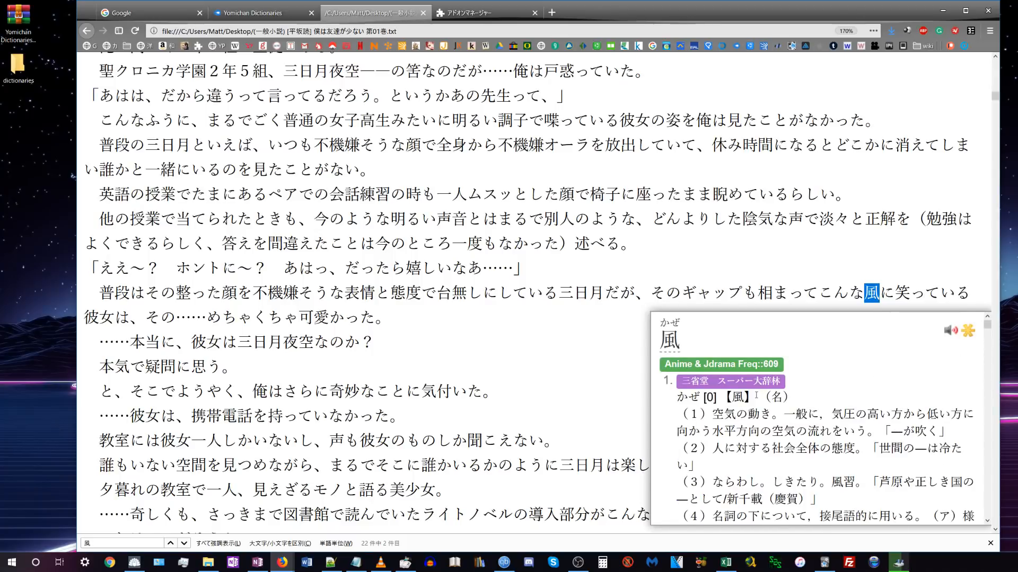
{"action": "scroll", "scroll_direction": "down", "scroll_amount": 3}
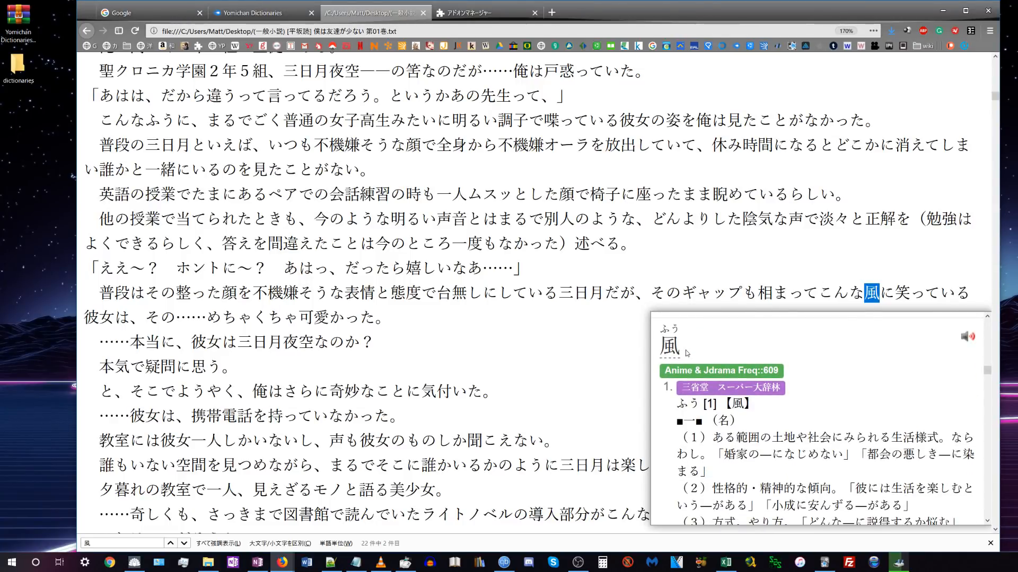
{"action": "mouse_move", "coordinate": [670, 346]}
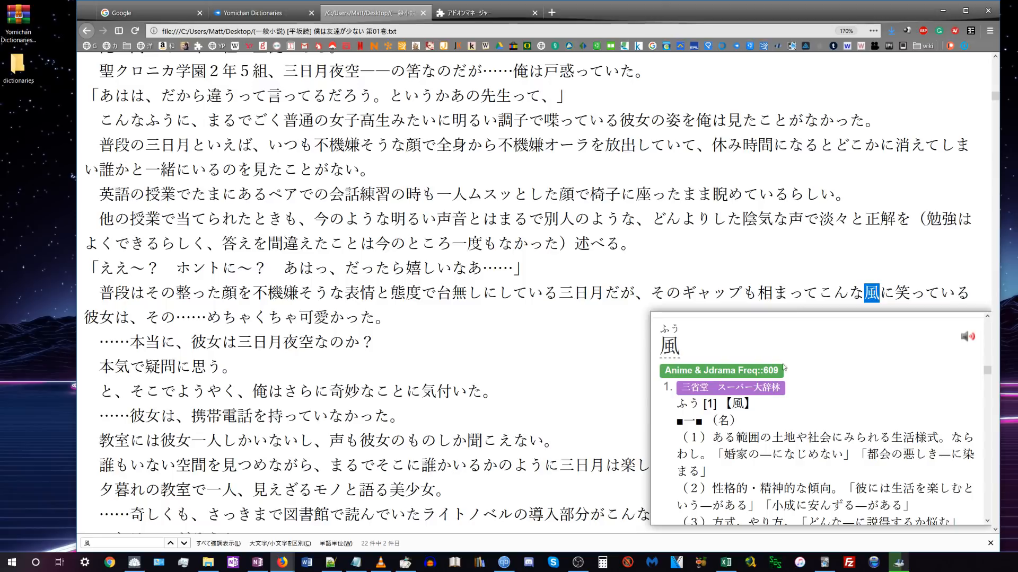
{"action": "scroll", "scroll_direction": "down", "scroll_amount": 3}
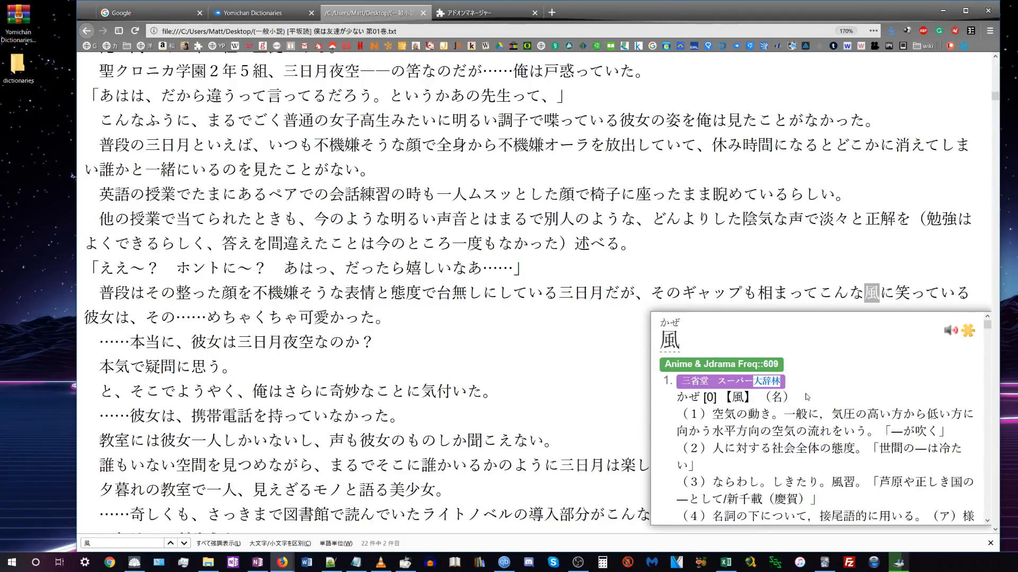
{"action": "mouse_move", "coordinate": [660, 364]}
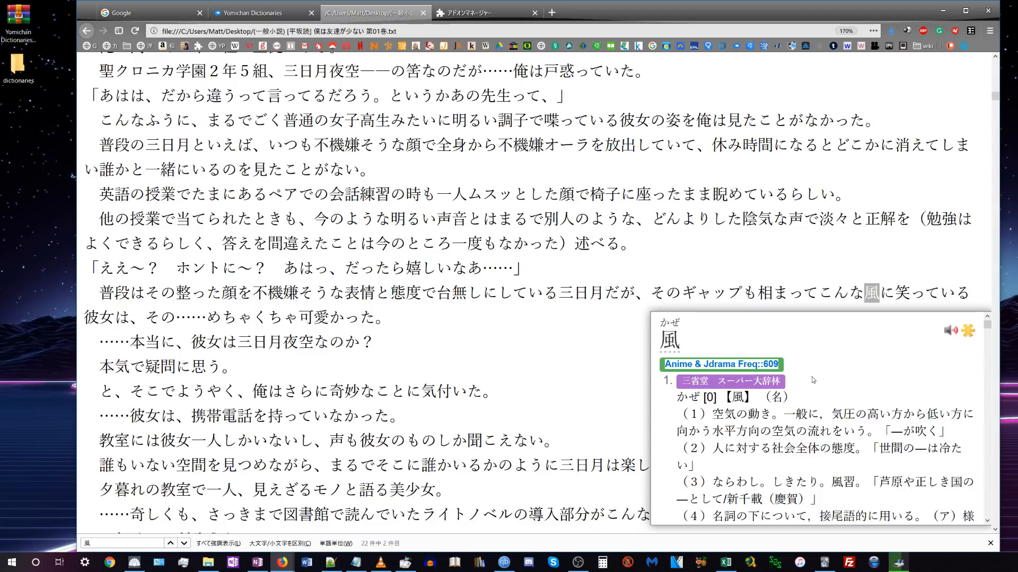
{"action": "scroll", "scroll_direction": "down", "scroll_amount": 3}
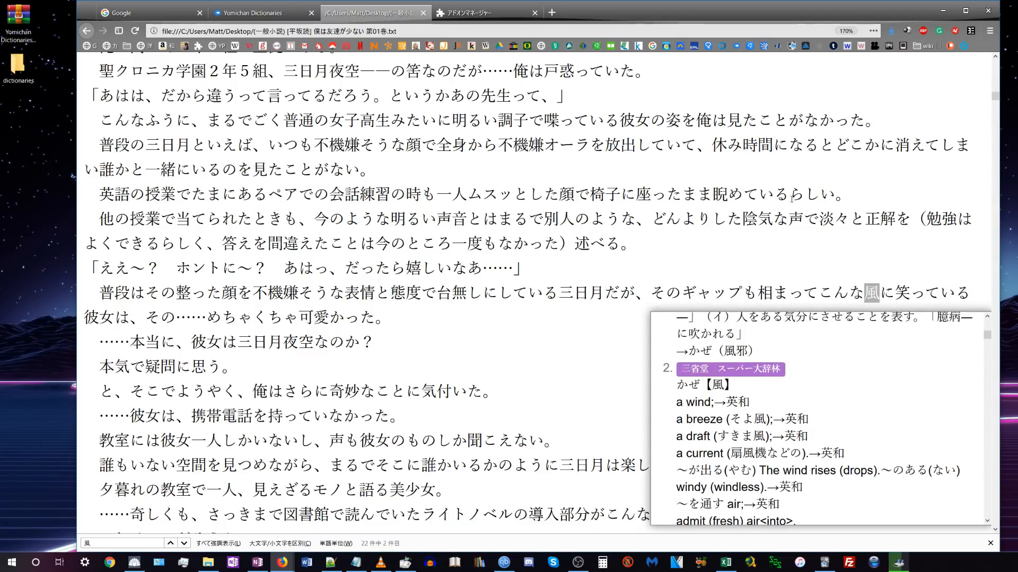
{"action": "scroll", "scroll_direction": "down", "scroll_amount": 3}
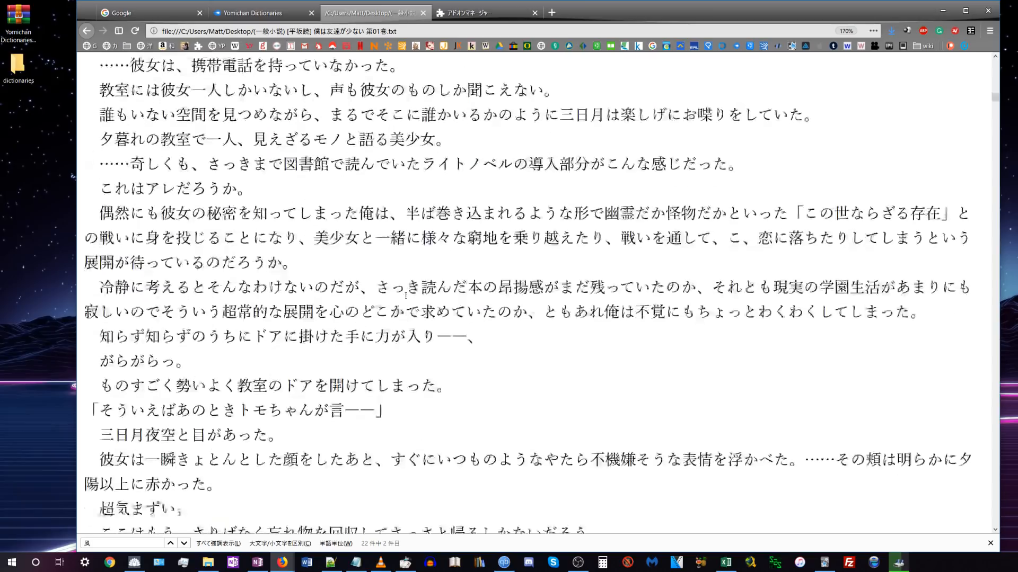
{"action": "scroll", "scroll_direction": "down", "scroll_amount": 3}
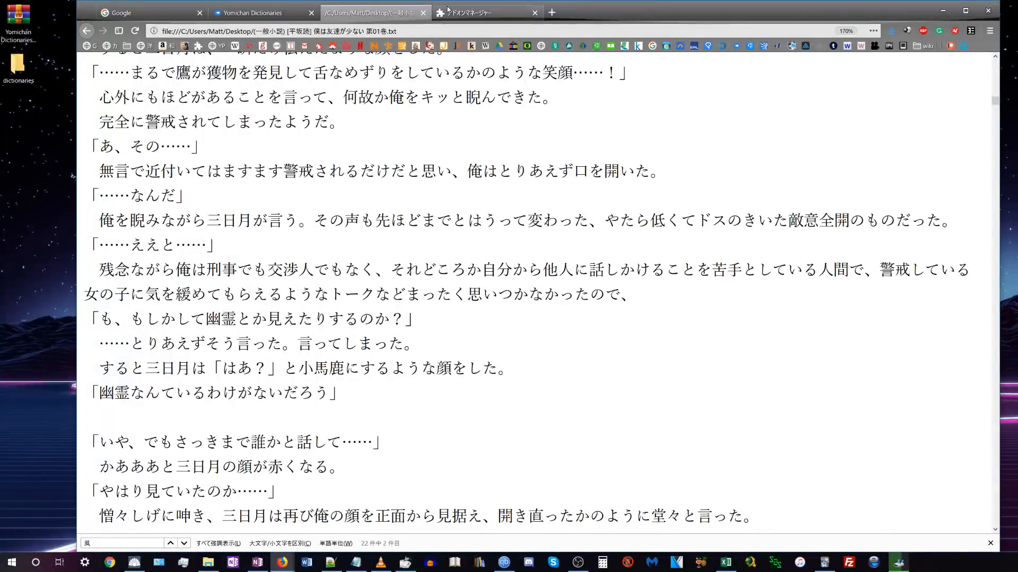
Step: Disable search for 大辞泉 and Anime & Jdrama Freq, then return to the novel tab
{"action": "left_click", "coordinate": [483, 13]}
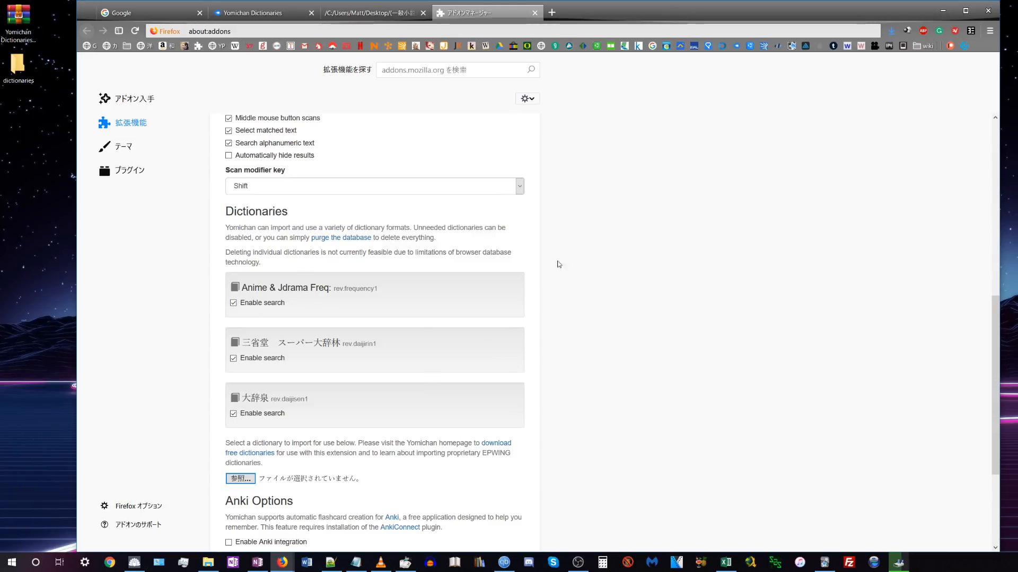
{"action": "mouse_move", "coordinate": [383, 293]}
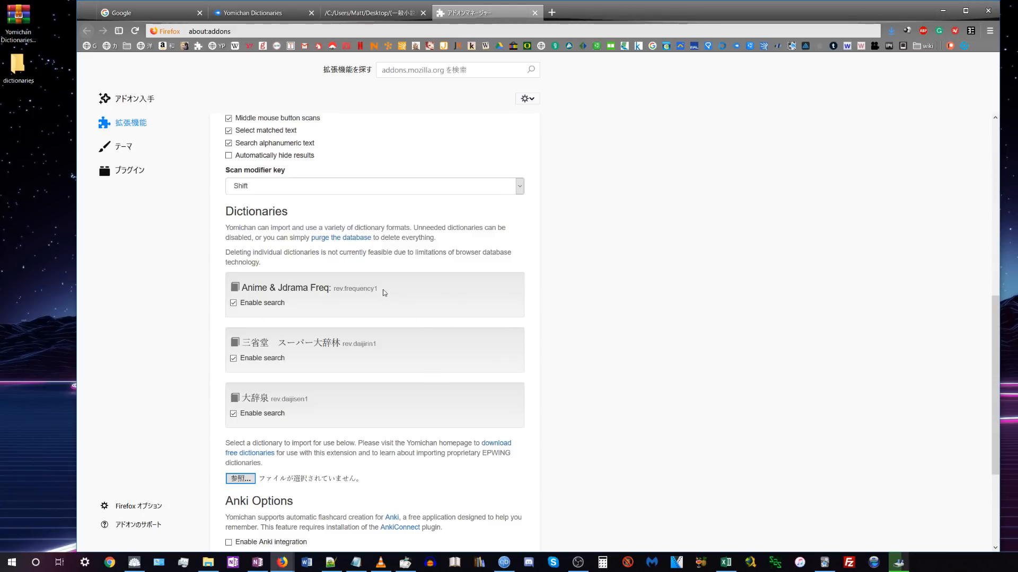
{"action": "scroll", "scroll_direction": "down", "scroll_amount": 3}
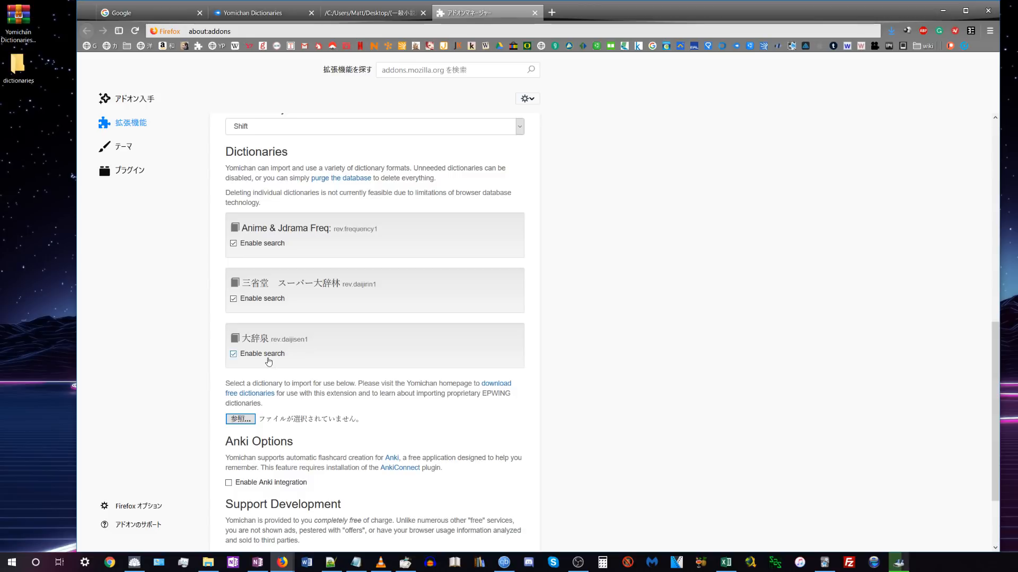
{"action": "mouse_move", "coordinate": [282, 328]}
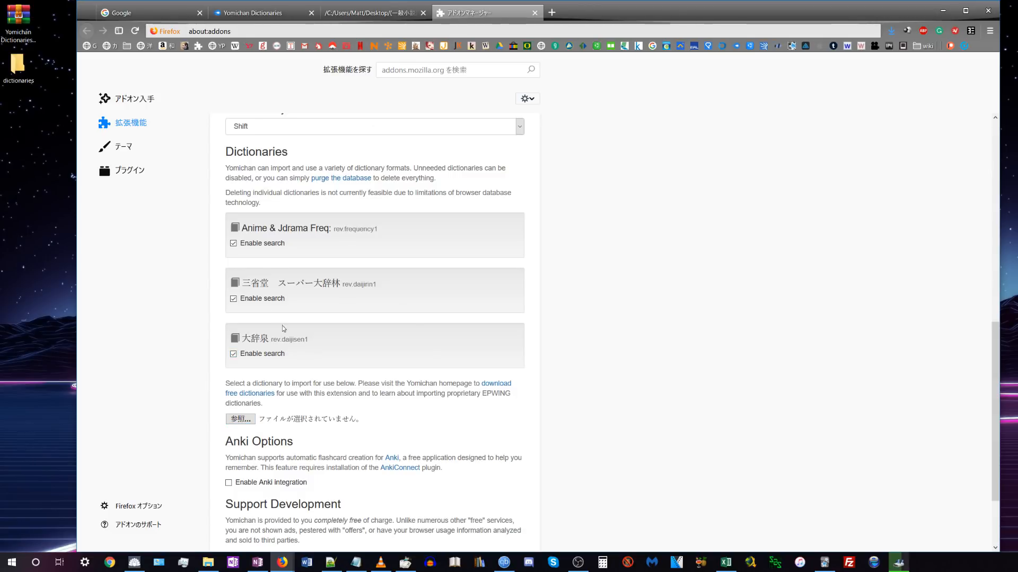
{"action": "mouse_move", "coordinate": [266, 344]}
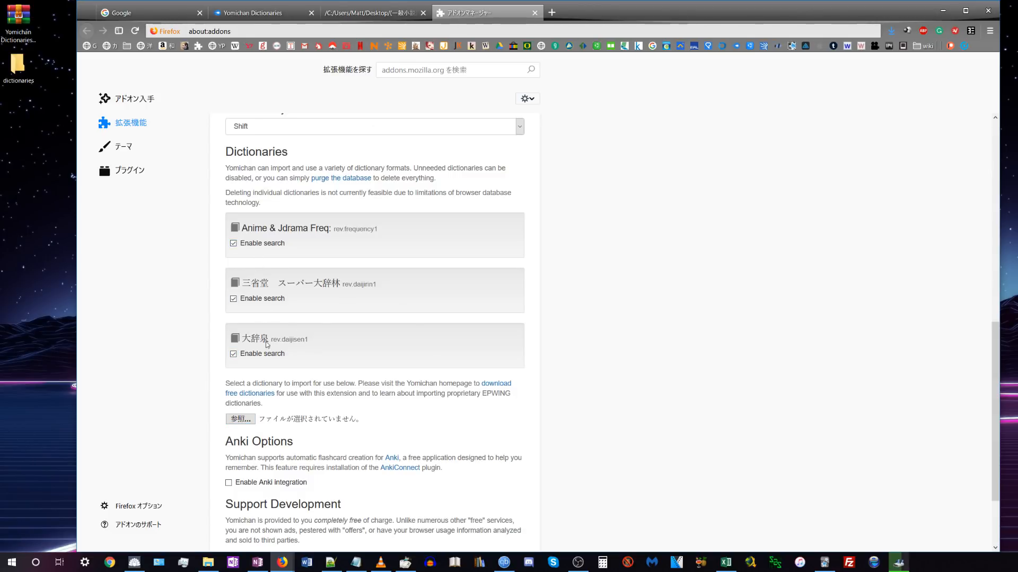
{"action": "left_click", "coordinate": [234, 353]}
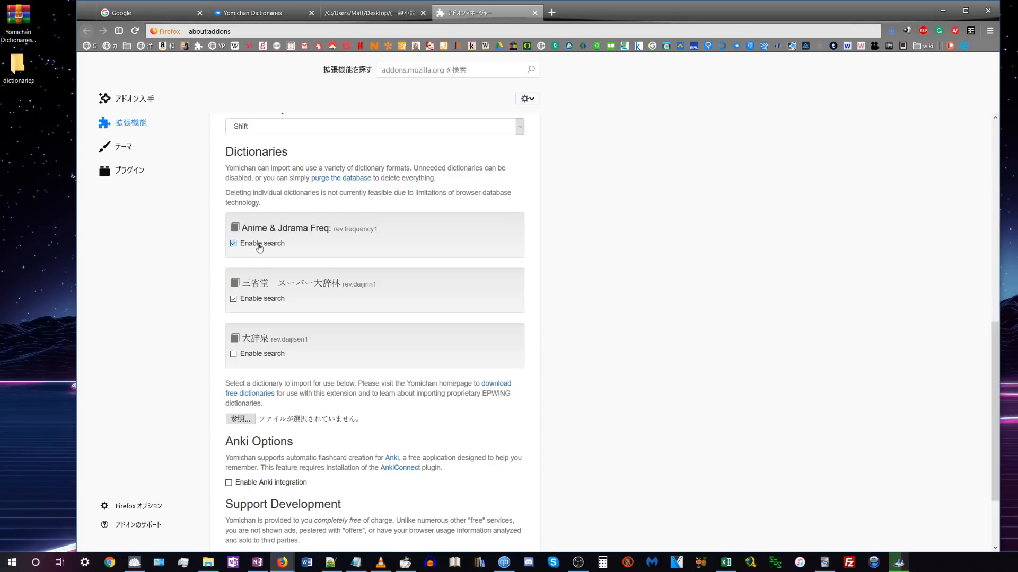
{"action": "left_click", "coordinate": [233, 242]}
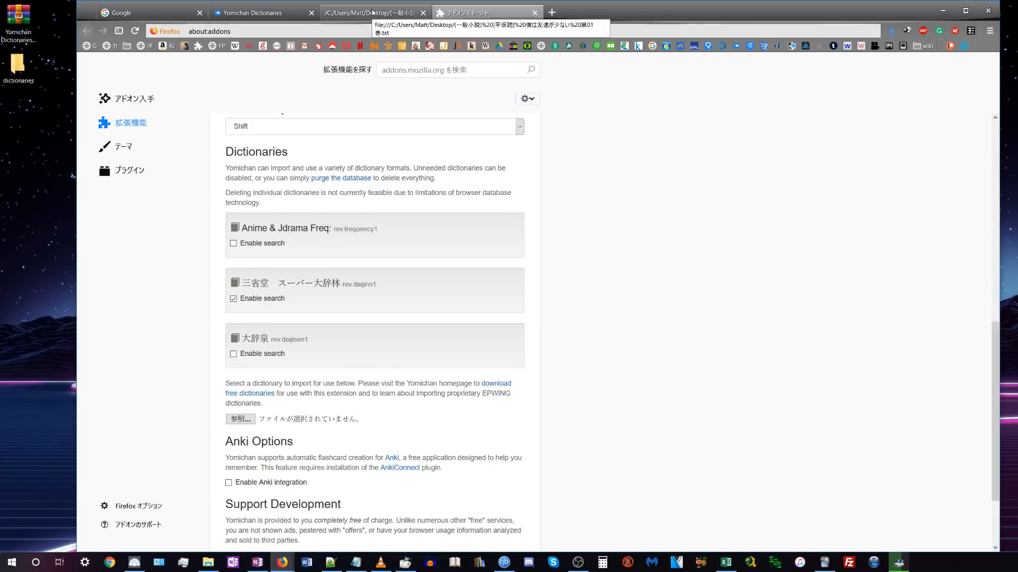
{"action": "left_click", "coordinate": [370, 12]}
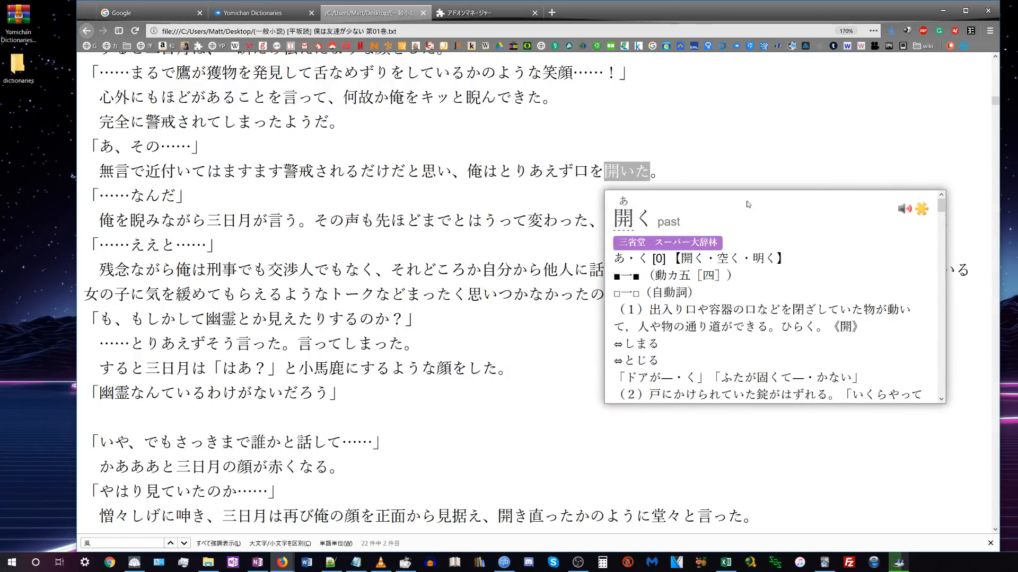
{"action": "mouse_move", "coordinate": [744, 225]}
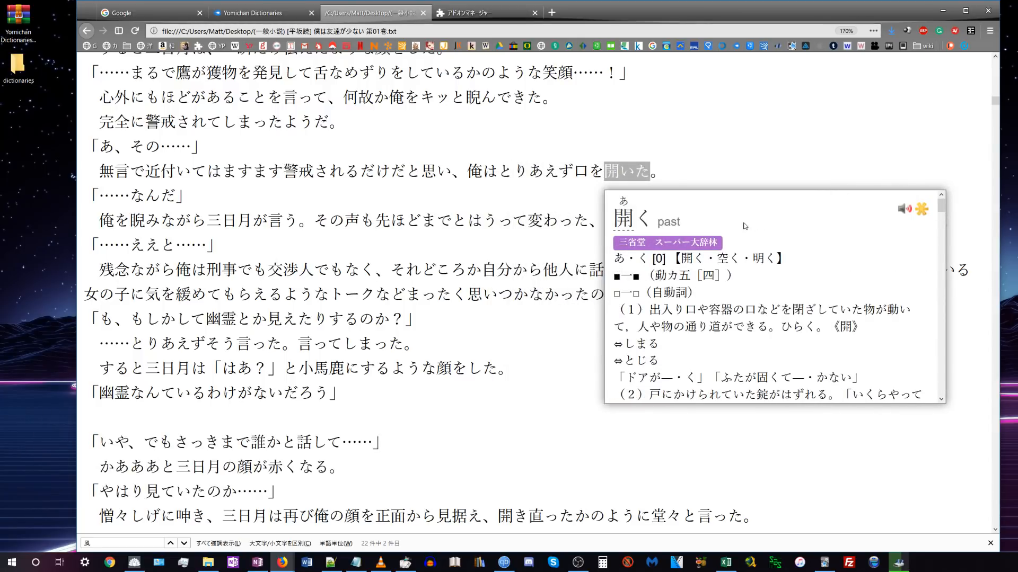
{"action": "scroll", "scroll_direction": "down", "scroll_amount": 3}
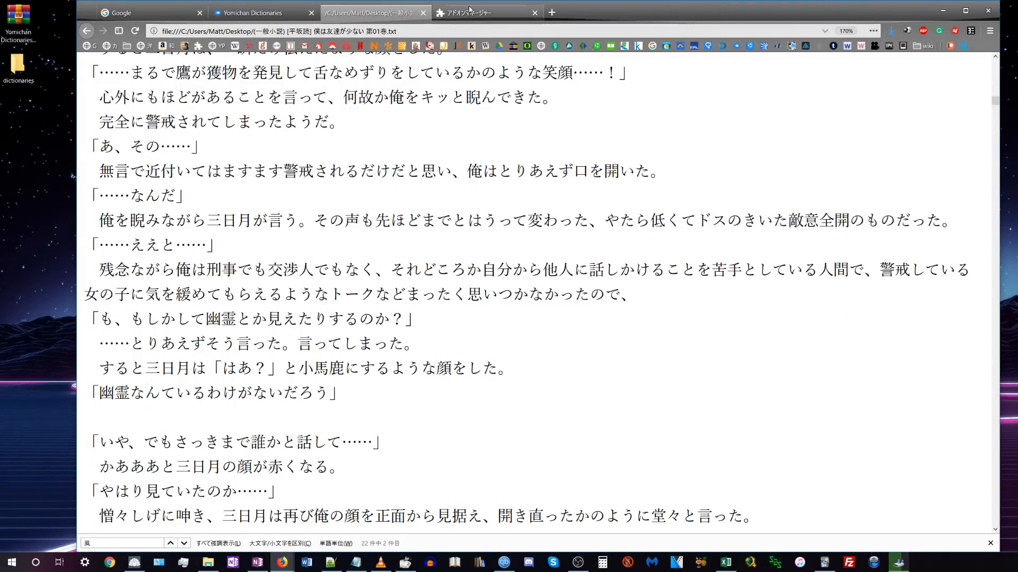
Step: Close the アドオンマネージャー tab and scroll further through the novel text
{"action": "left_click", "coordinate": [468, 12]}
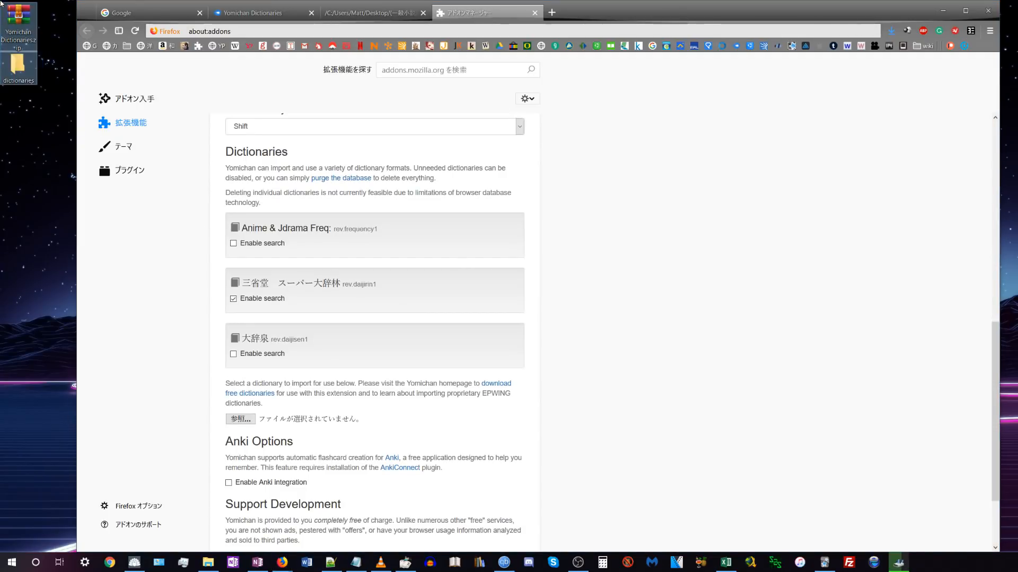
{"action": "mouse_move", "coordinate": [653, 244]}
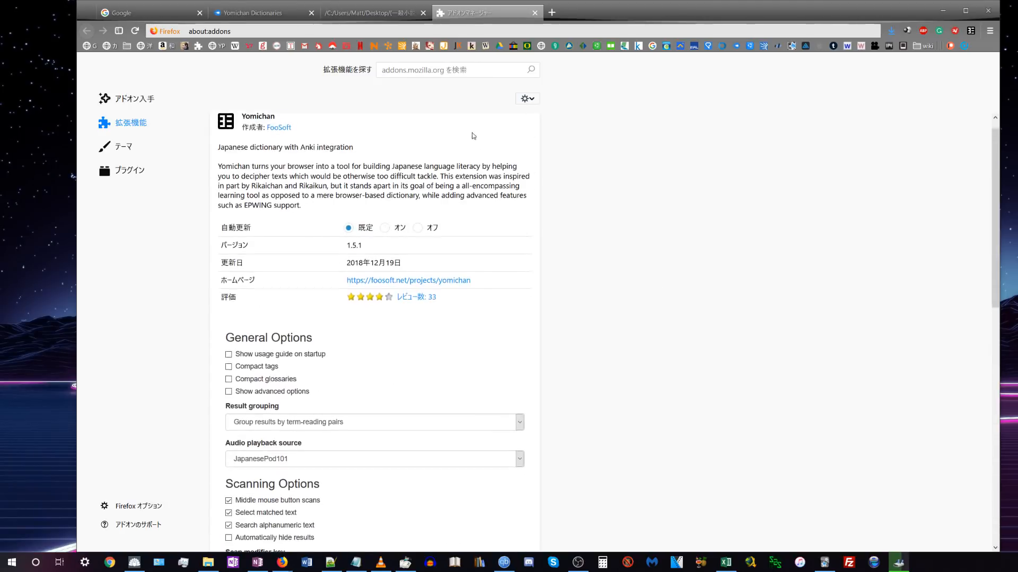
{"action": "scroll", "scroll_direction": "up", "scroll_amount": 3}
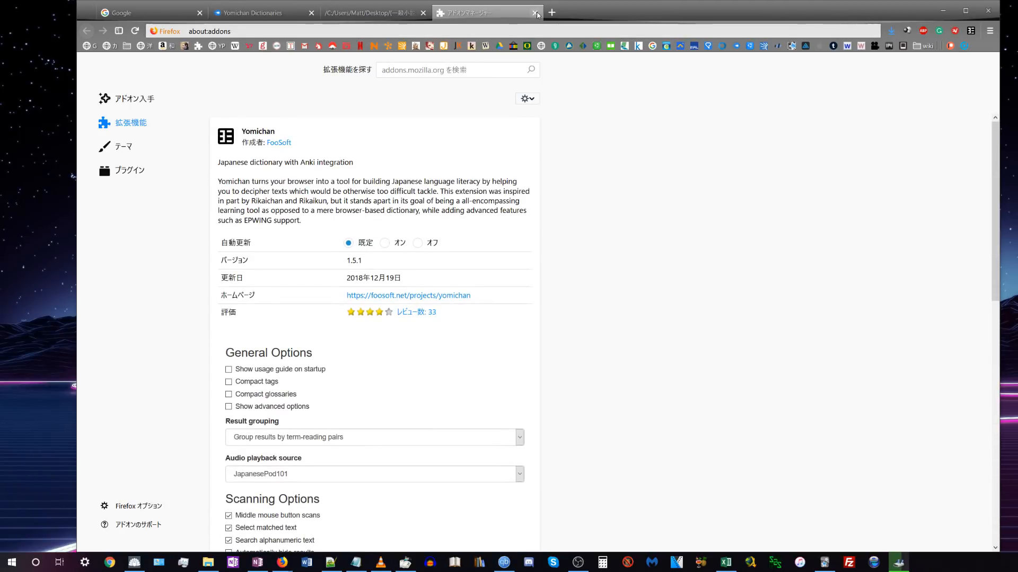
{"action": "left_click", "coordinate": [536, 12]}
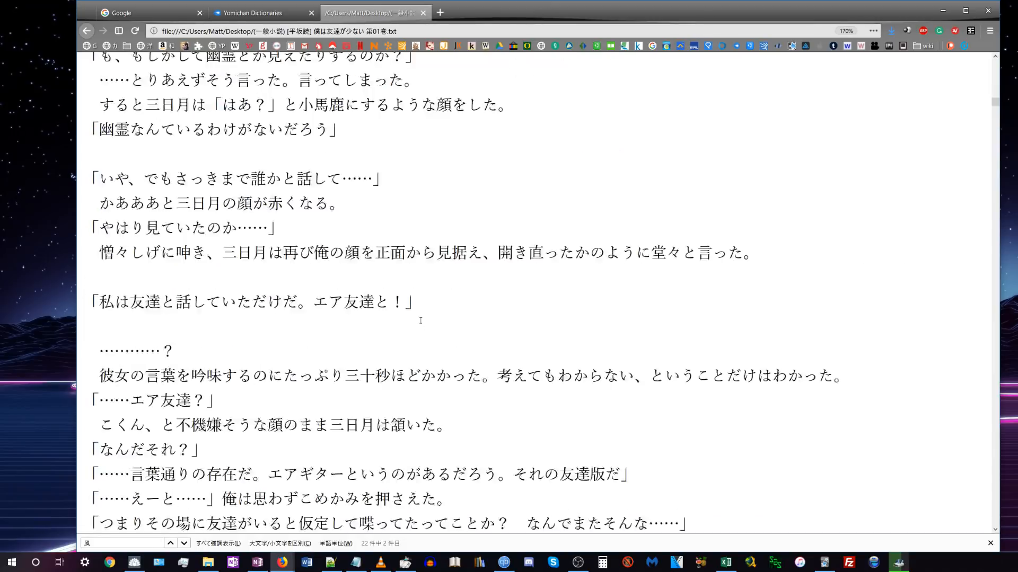
{"action": "scroll", "scroll_direction": "down", "scroll_amount": 3}
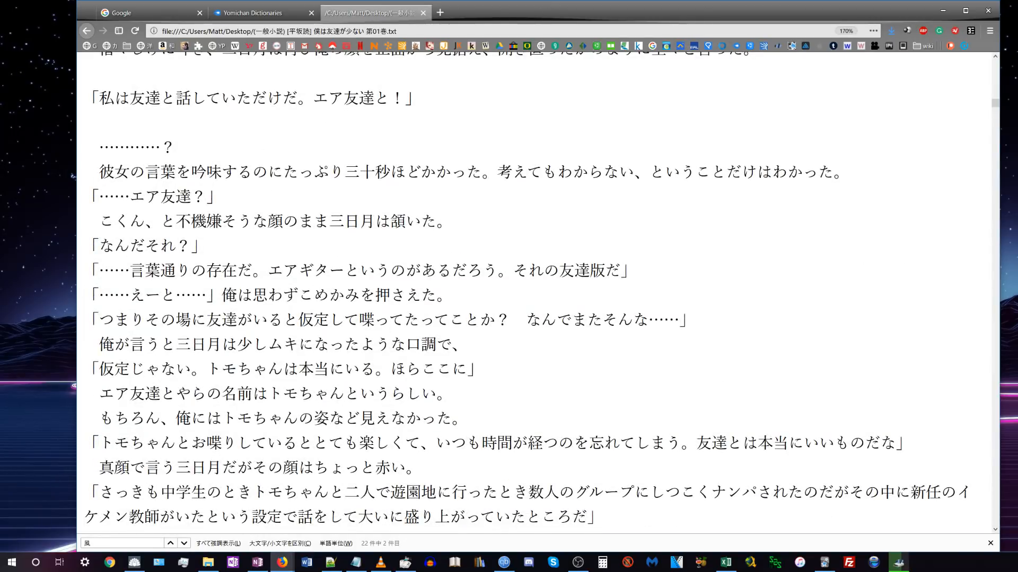